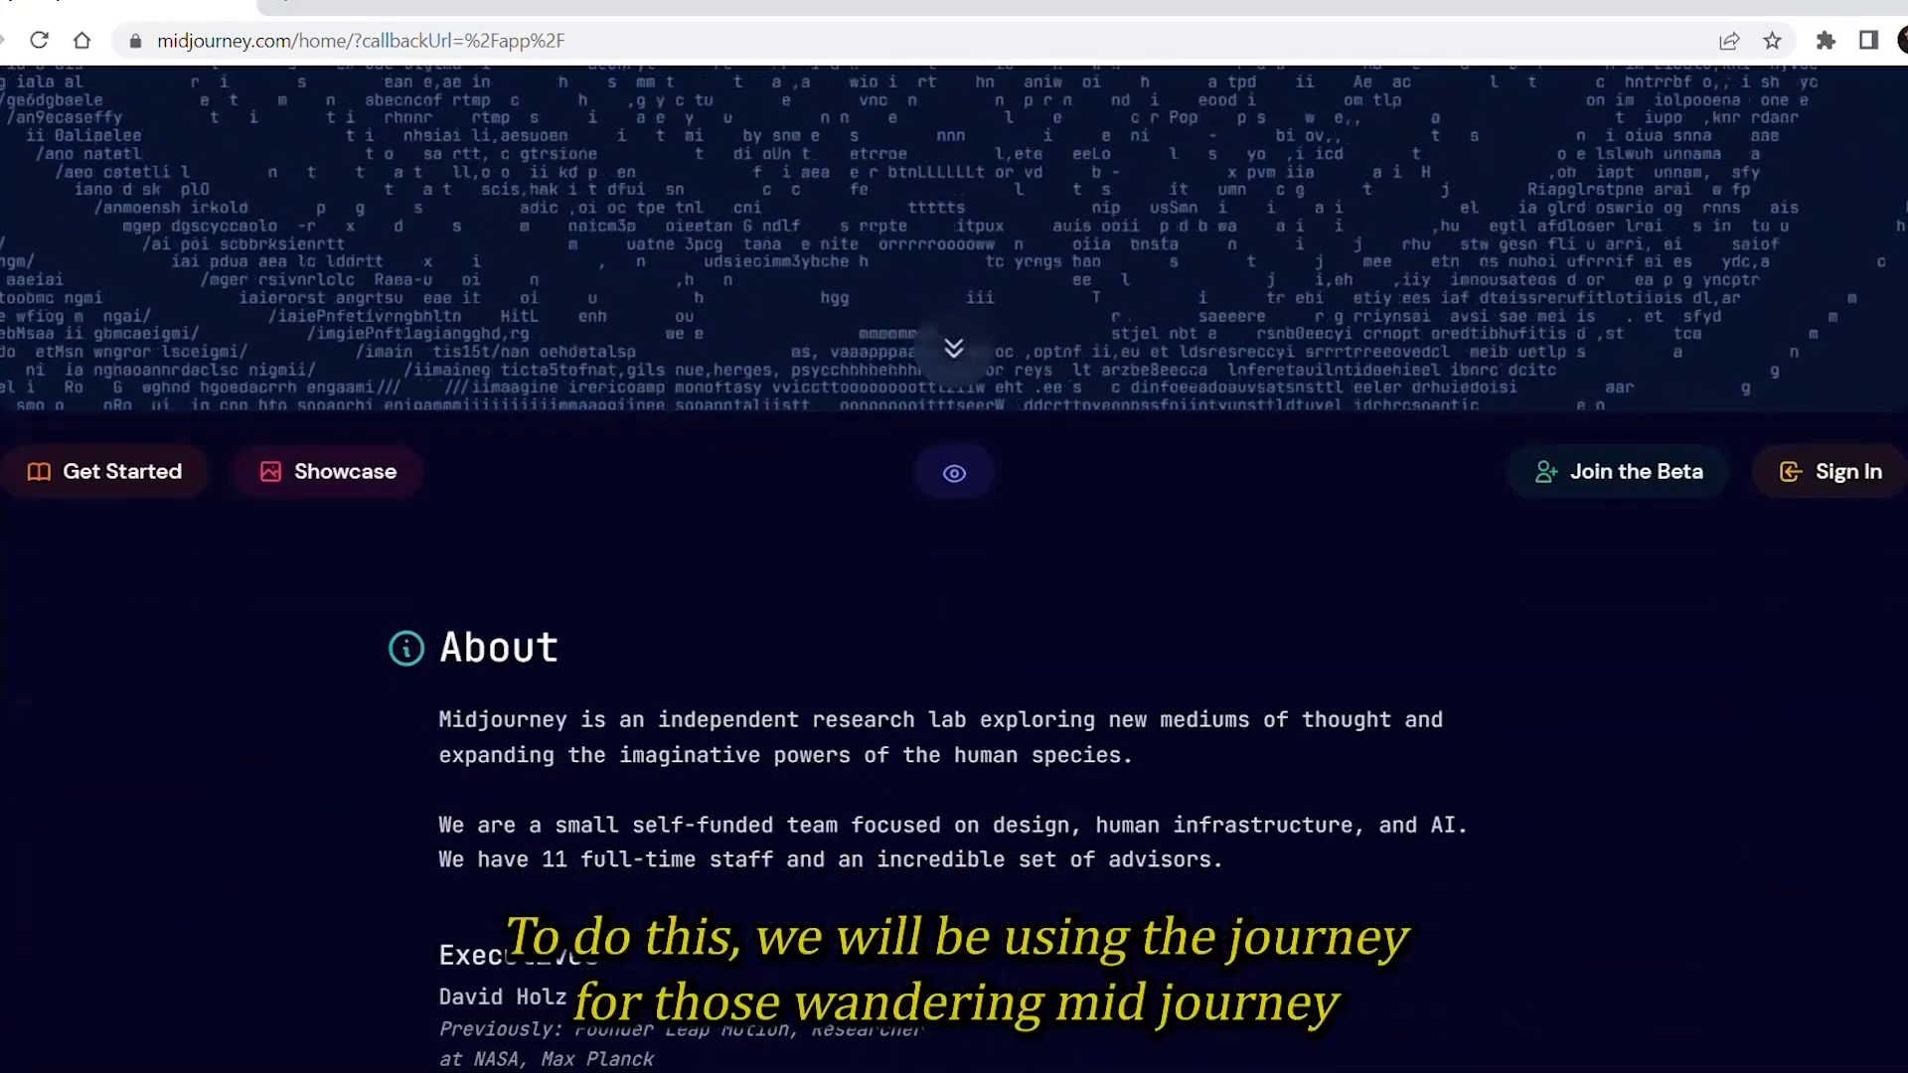
Join the Midjourney beta and reach the newbies channel in Discord
scroll("down", 3)
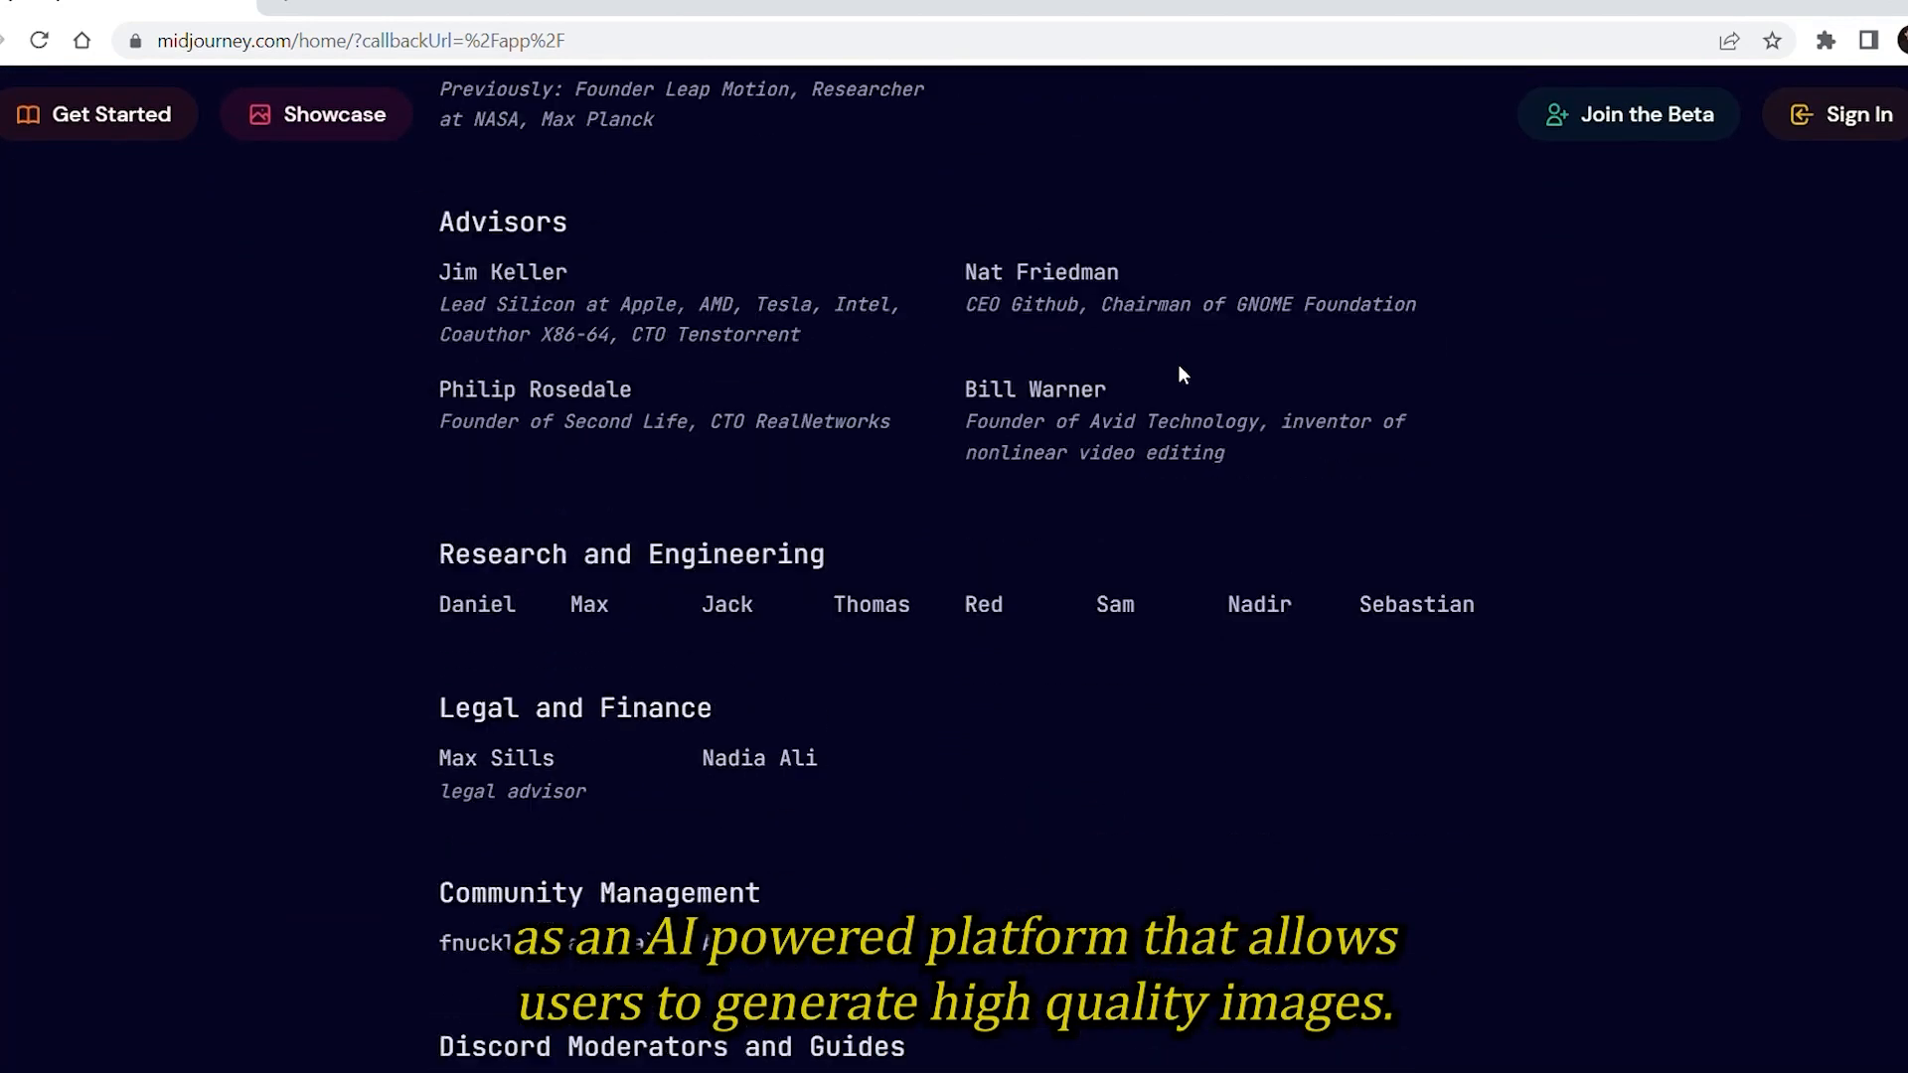
scroll("down", 3)
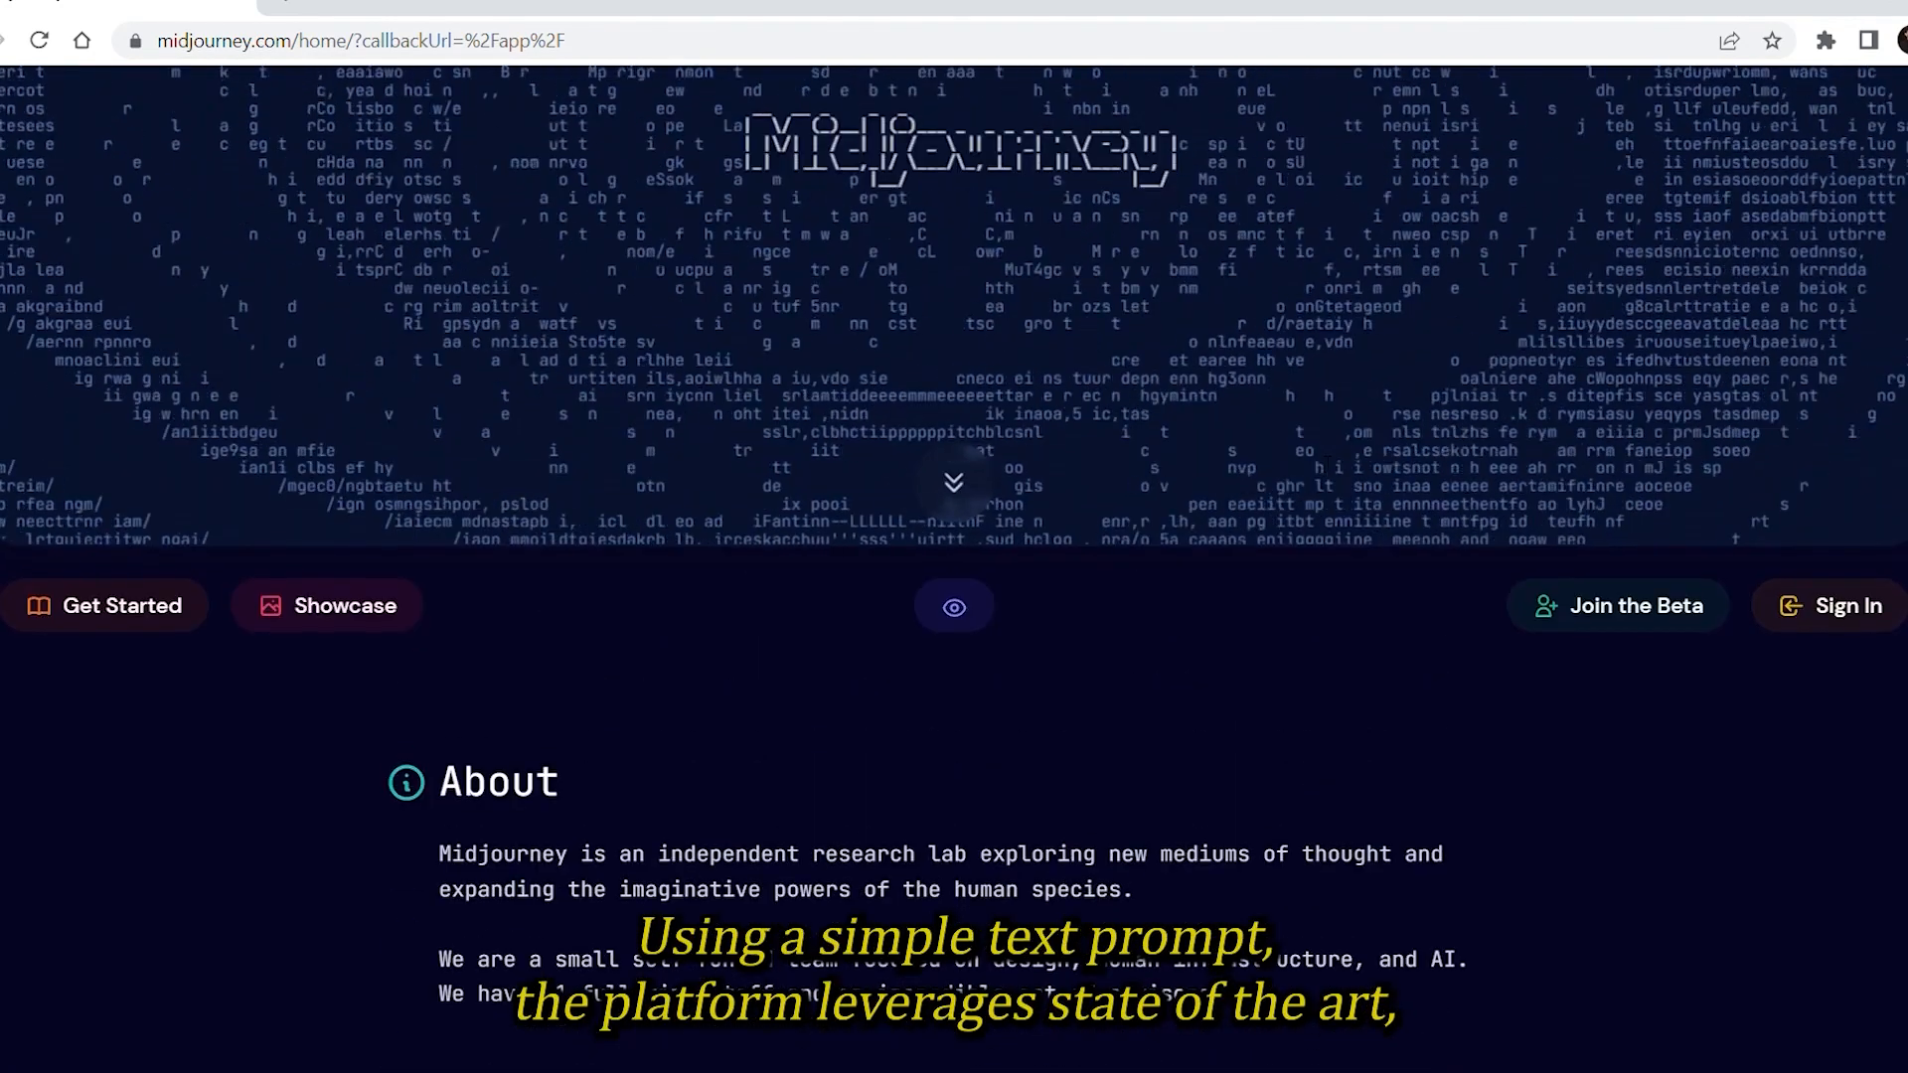
scroll("down", 3)
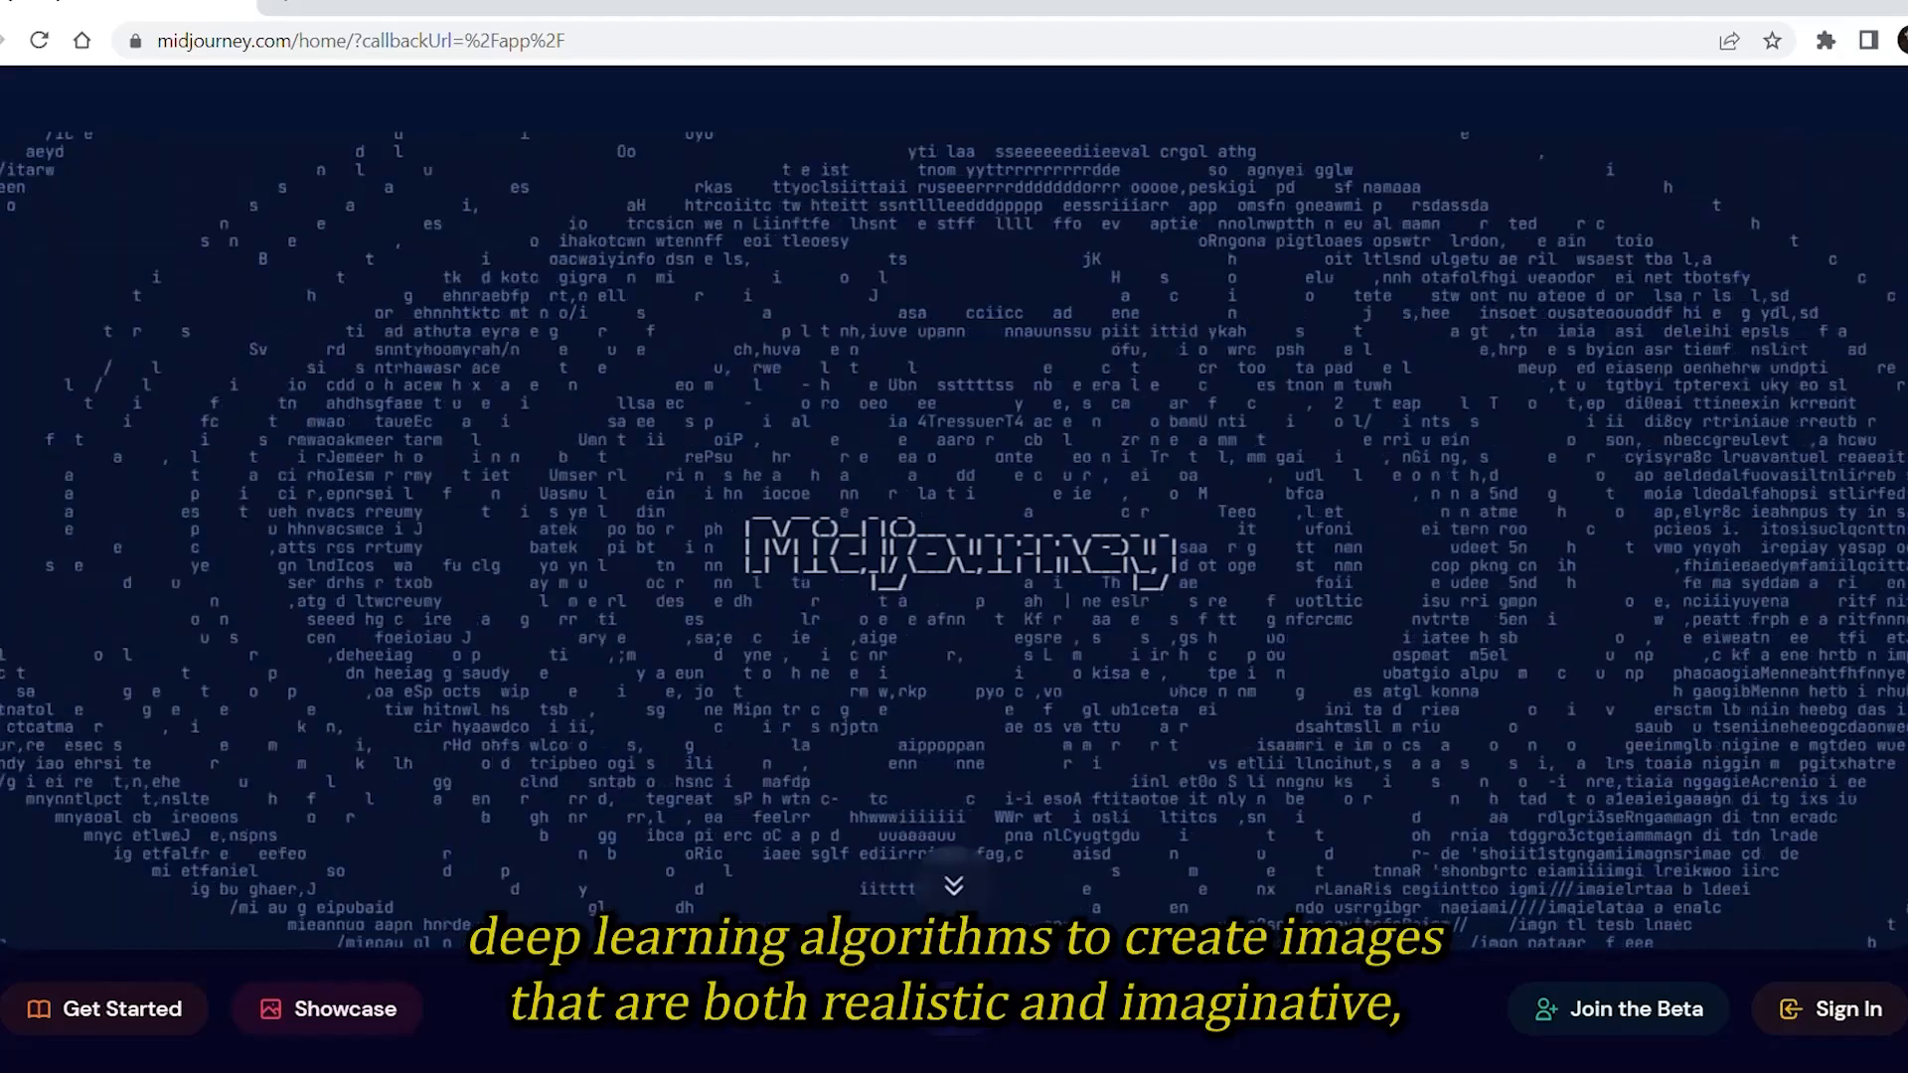
scroll("down", 3)
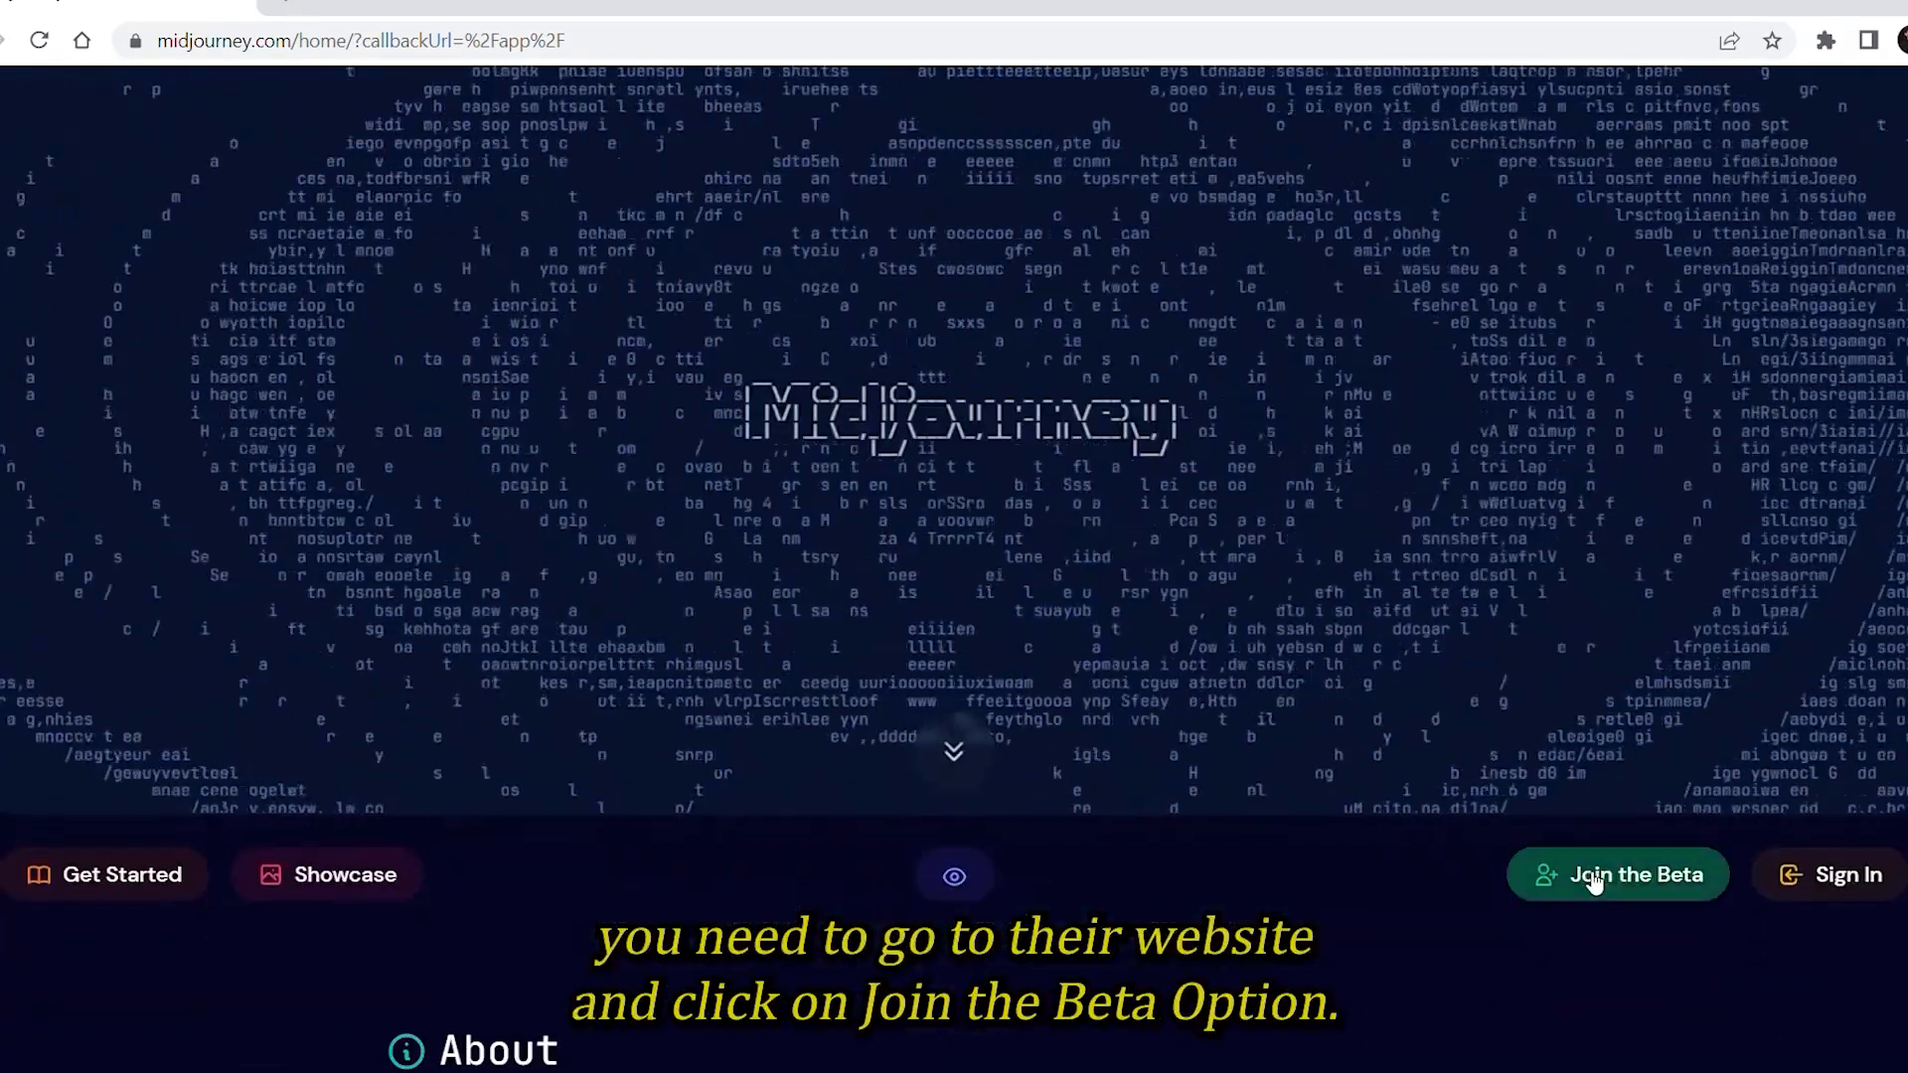
left_click(1616, 875)
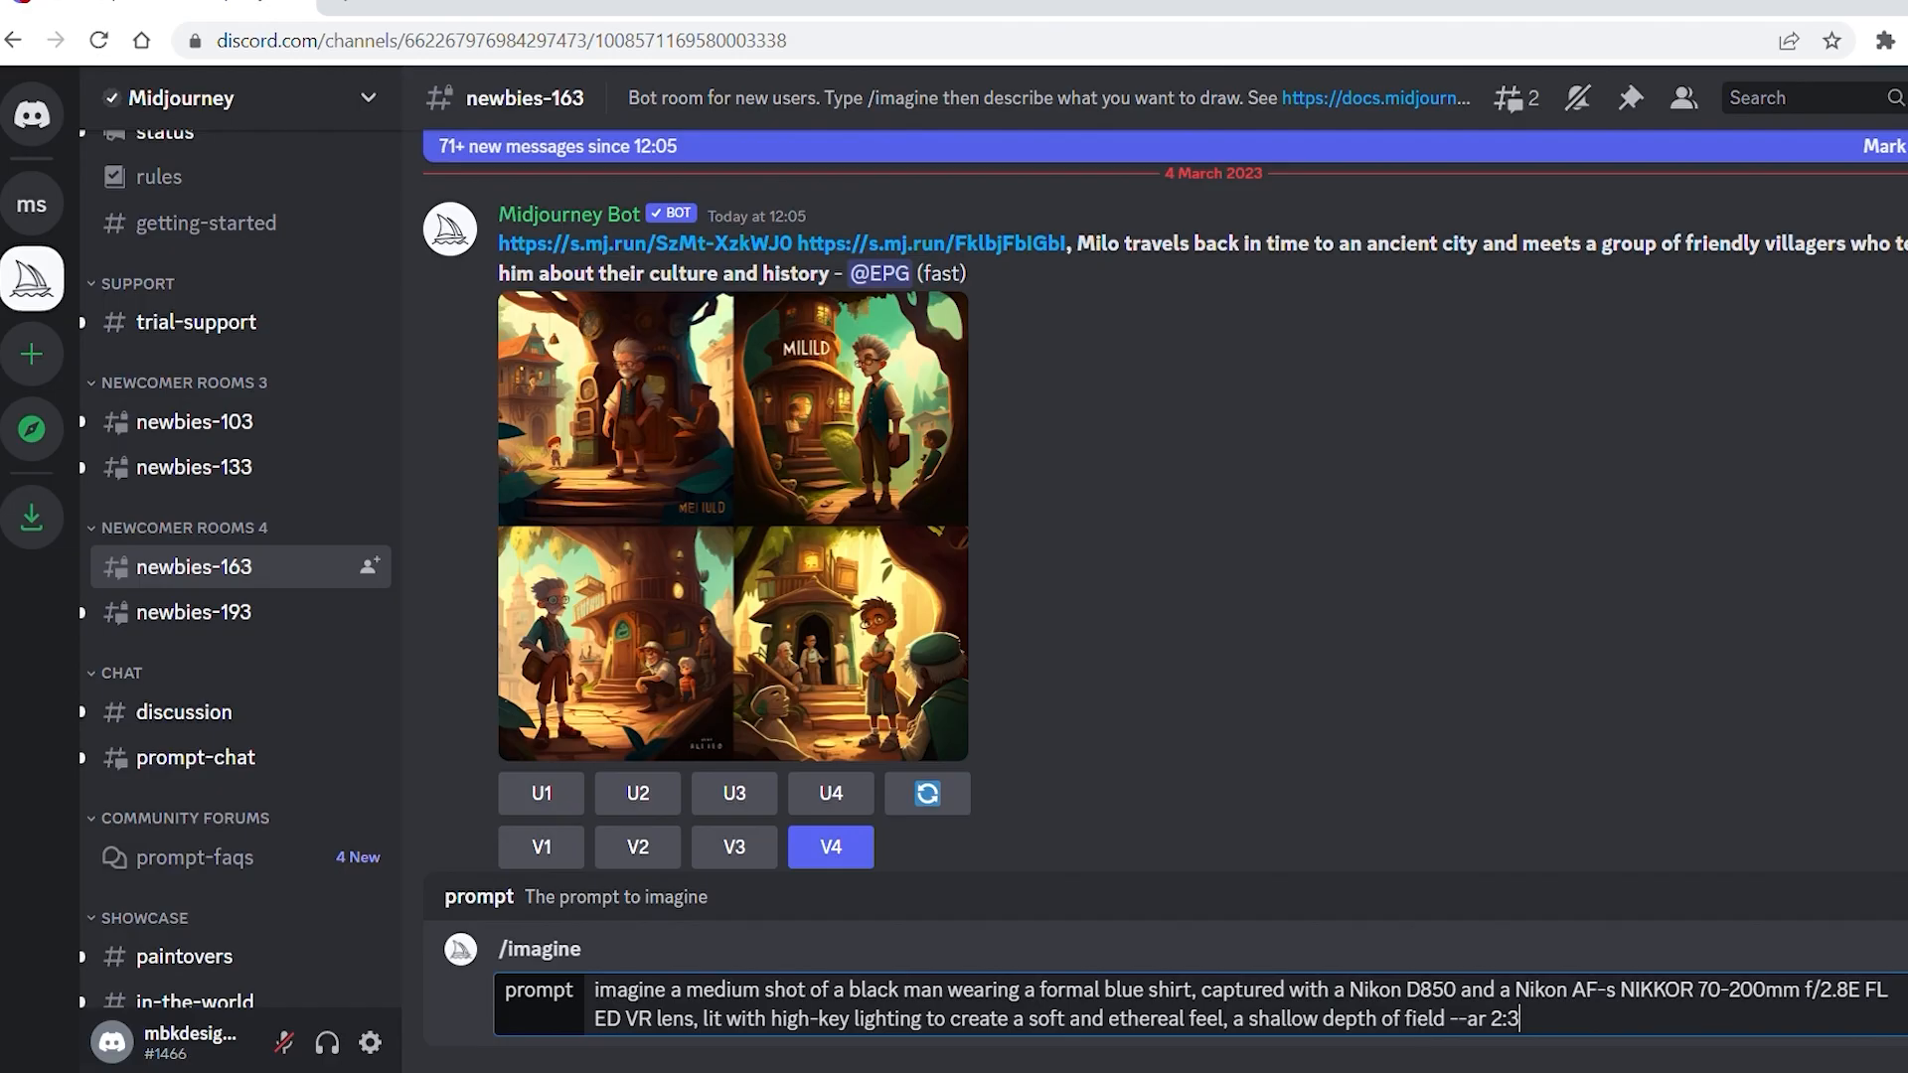
Submit the /imagine prompt for a medium-shot black man in a formal blue shirt, soft high-key lighting
scroll("down", 3)
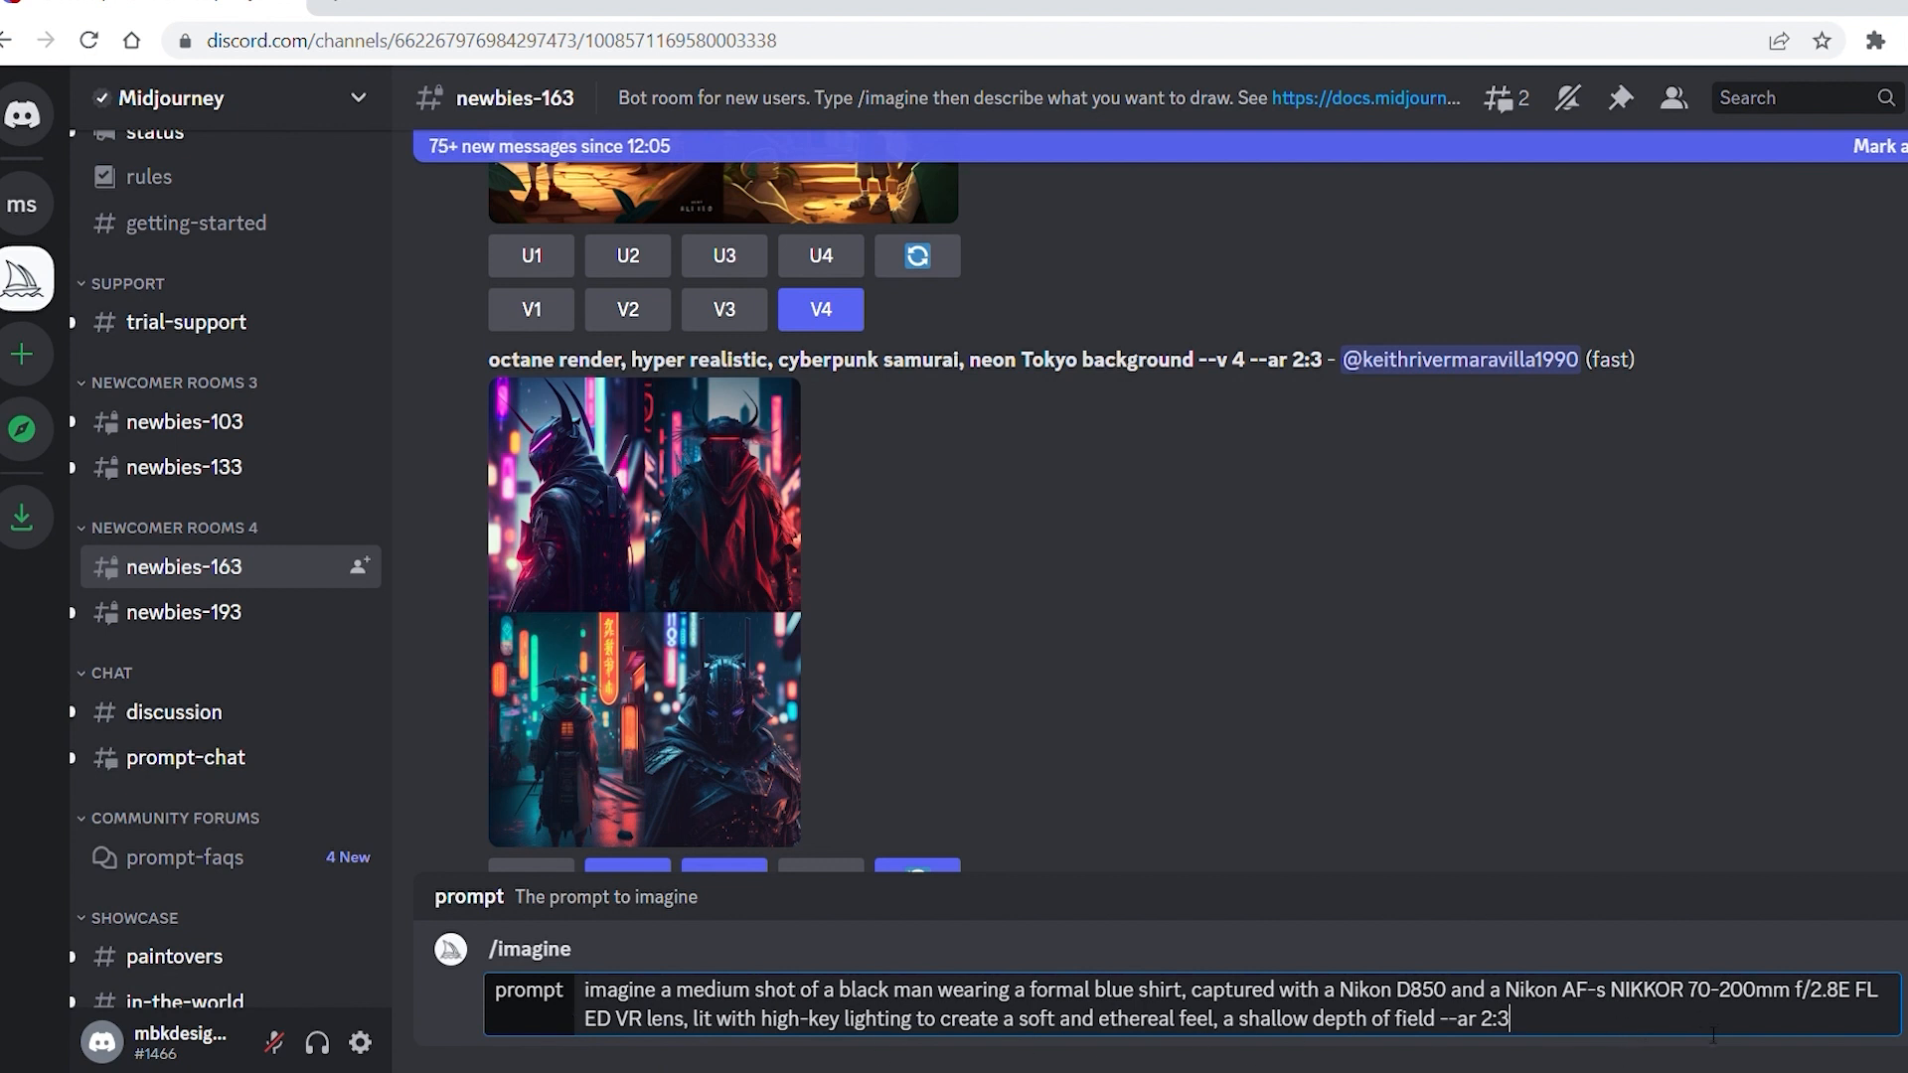
key("enter")
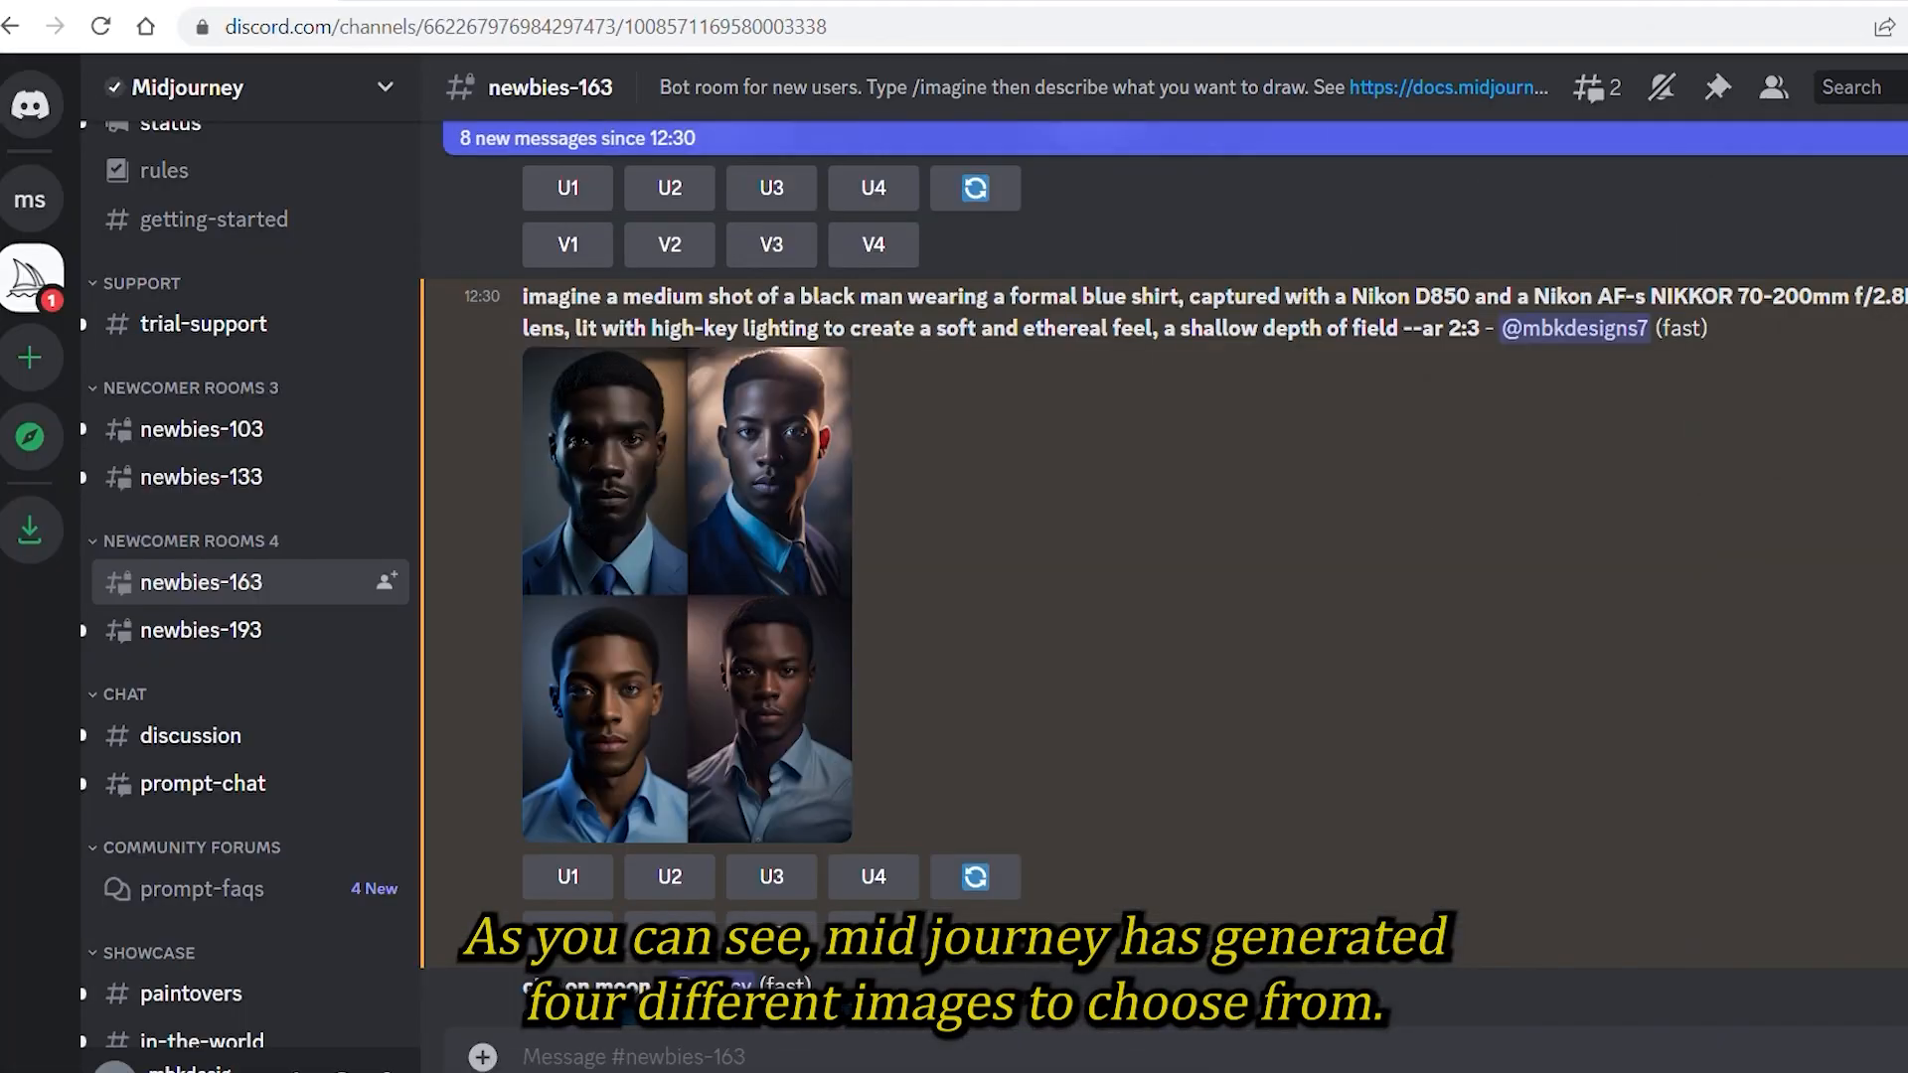
mouse_move(1862, 437)
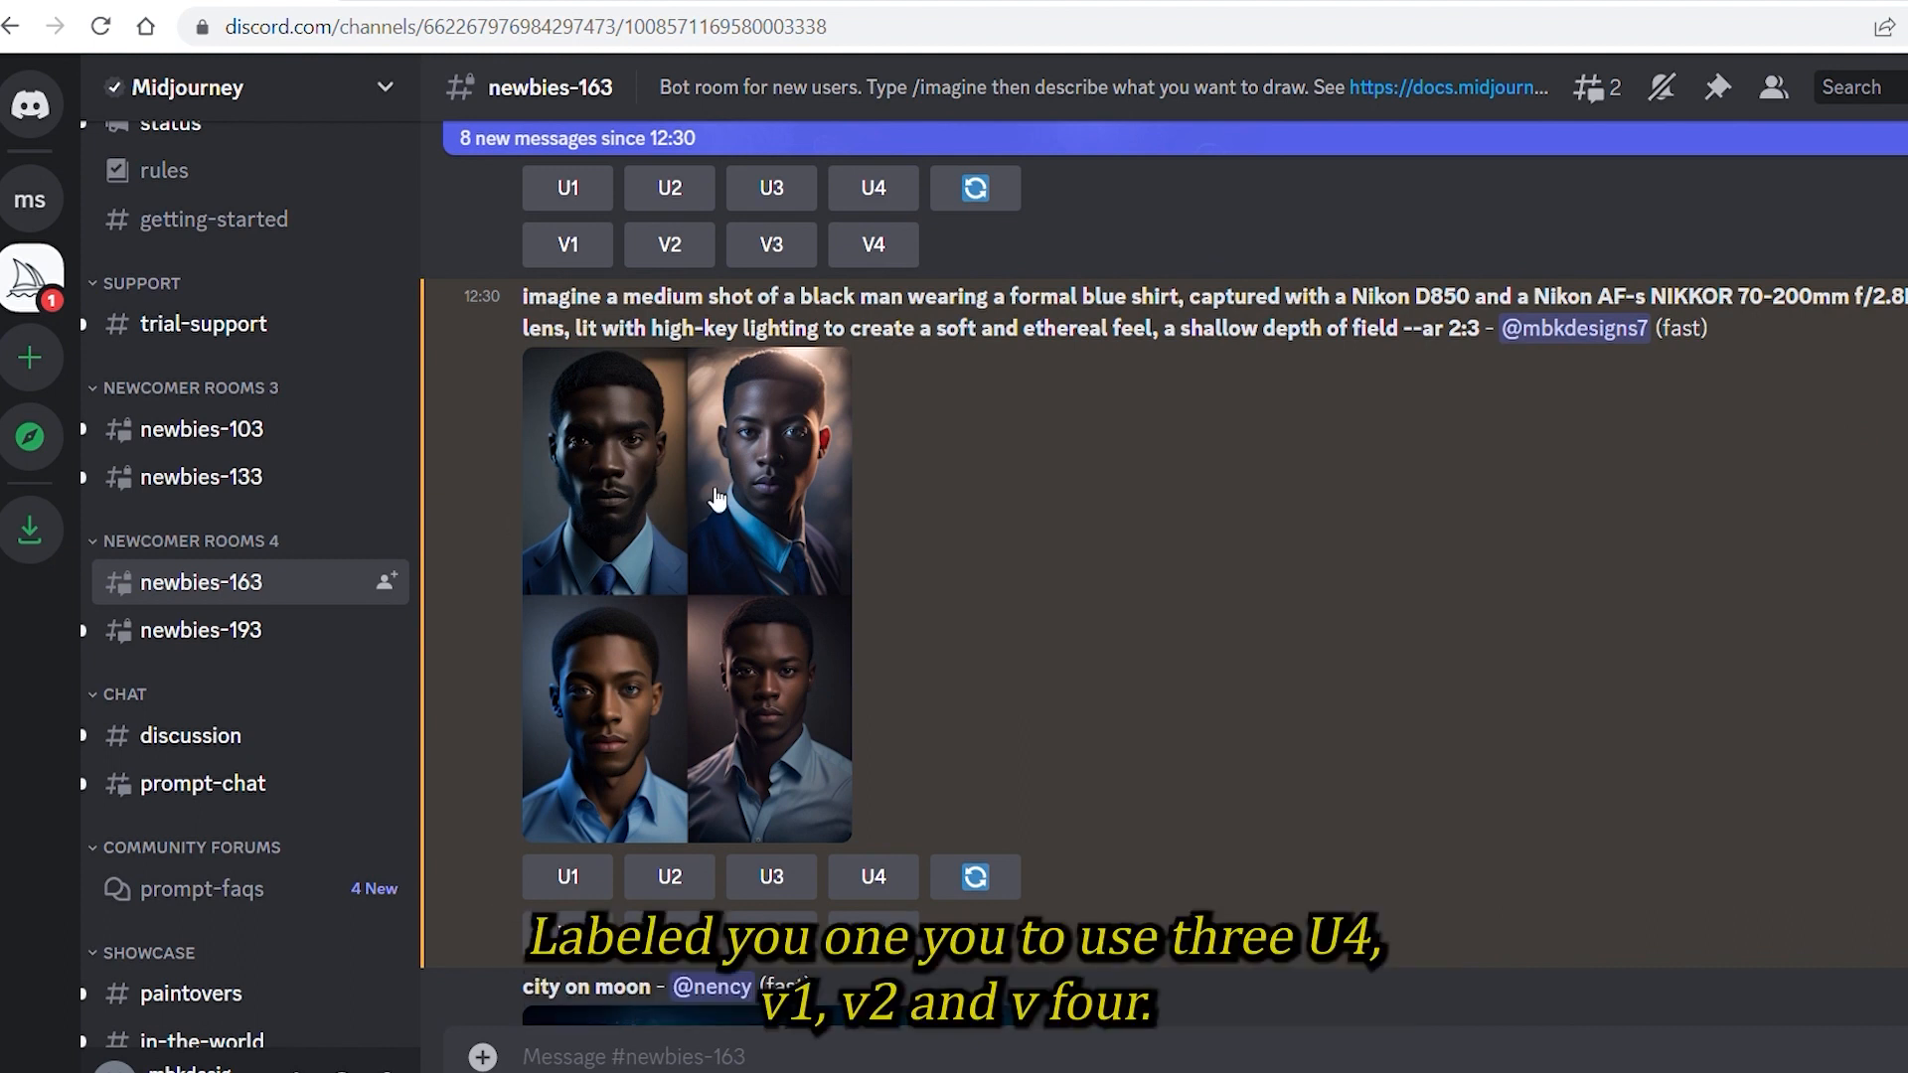
mouse_move(630, 618)
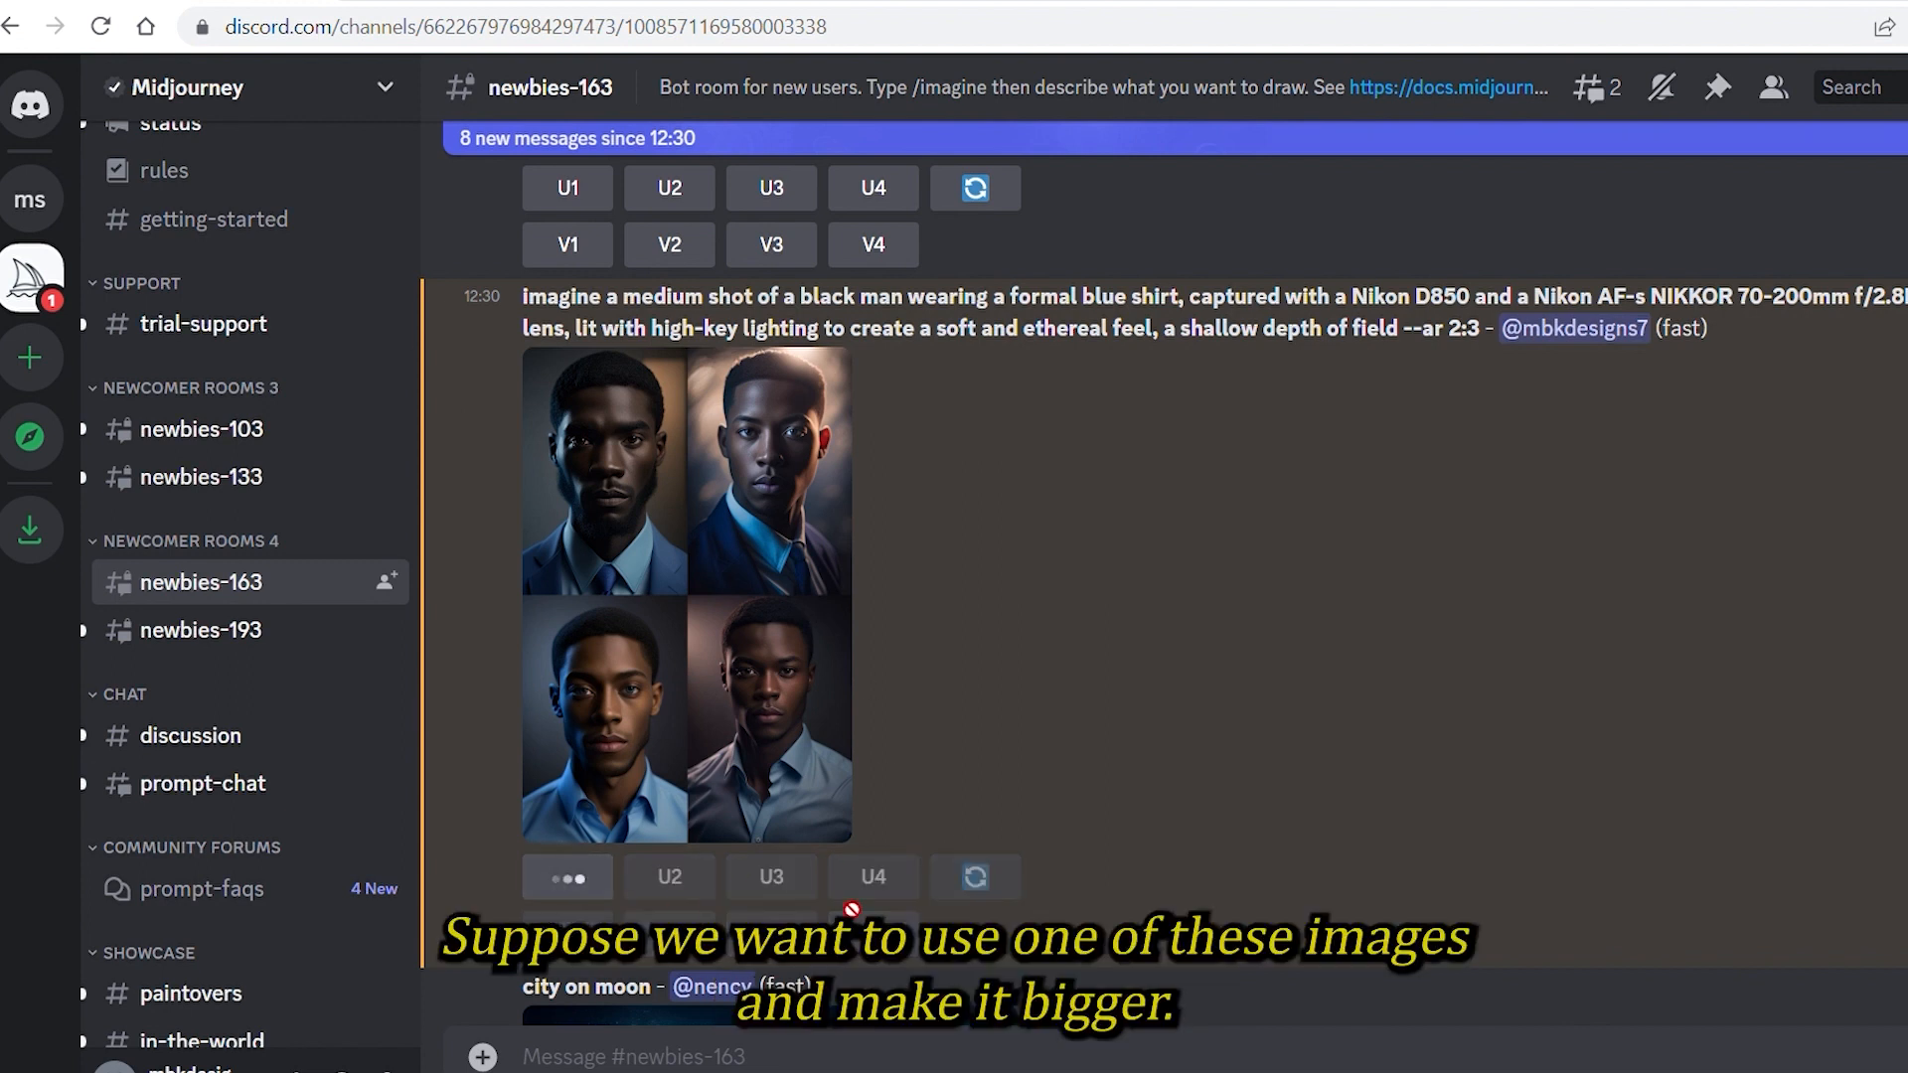
Upscale the top-left portrait (U1) from the four-image grid
left_click(567, 877)
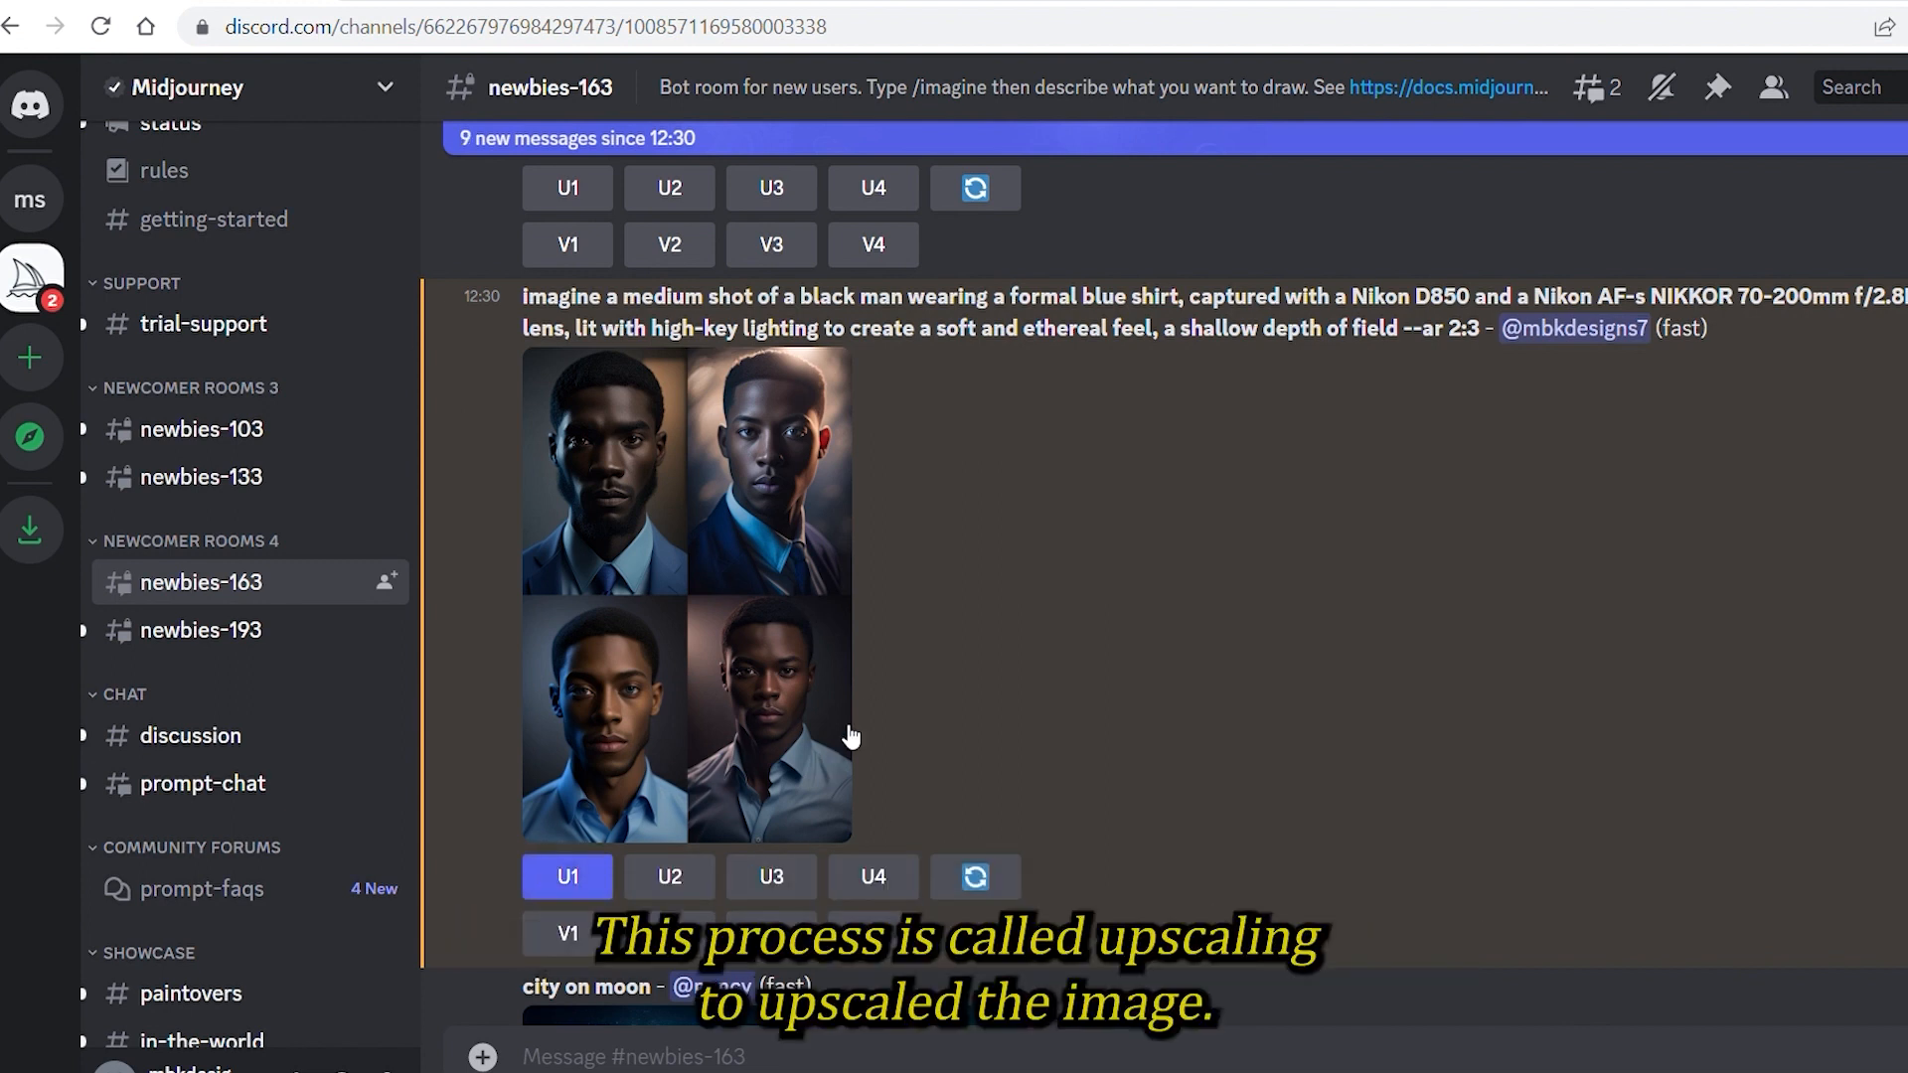
mouse_move(852, 614)
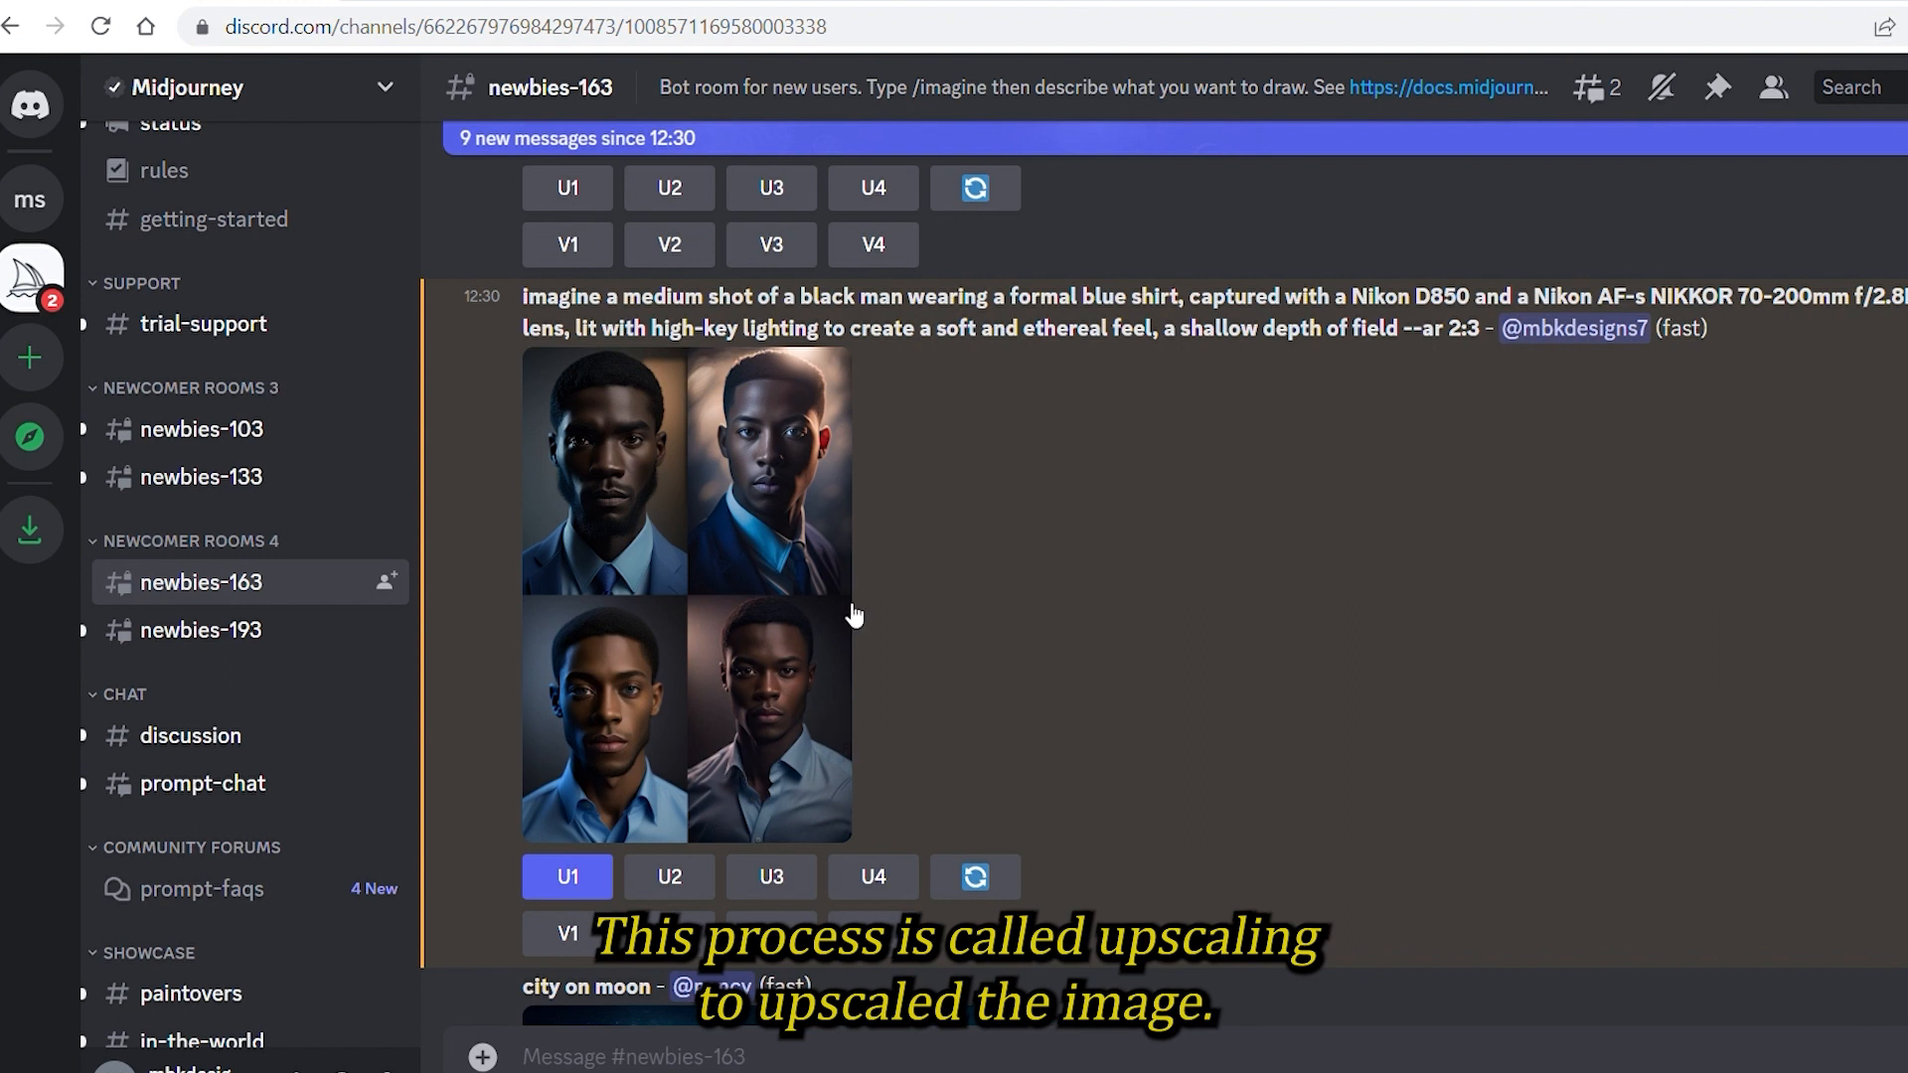
scroll("down", 3)
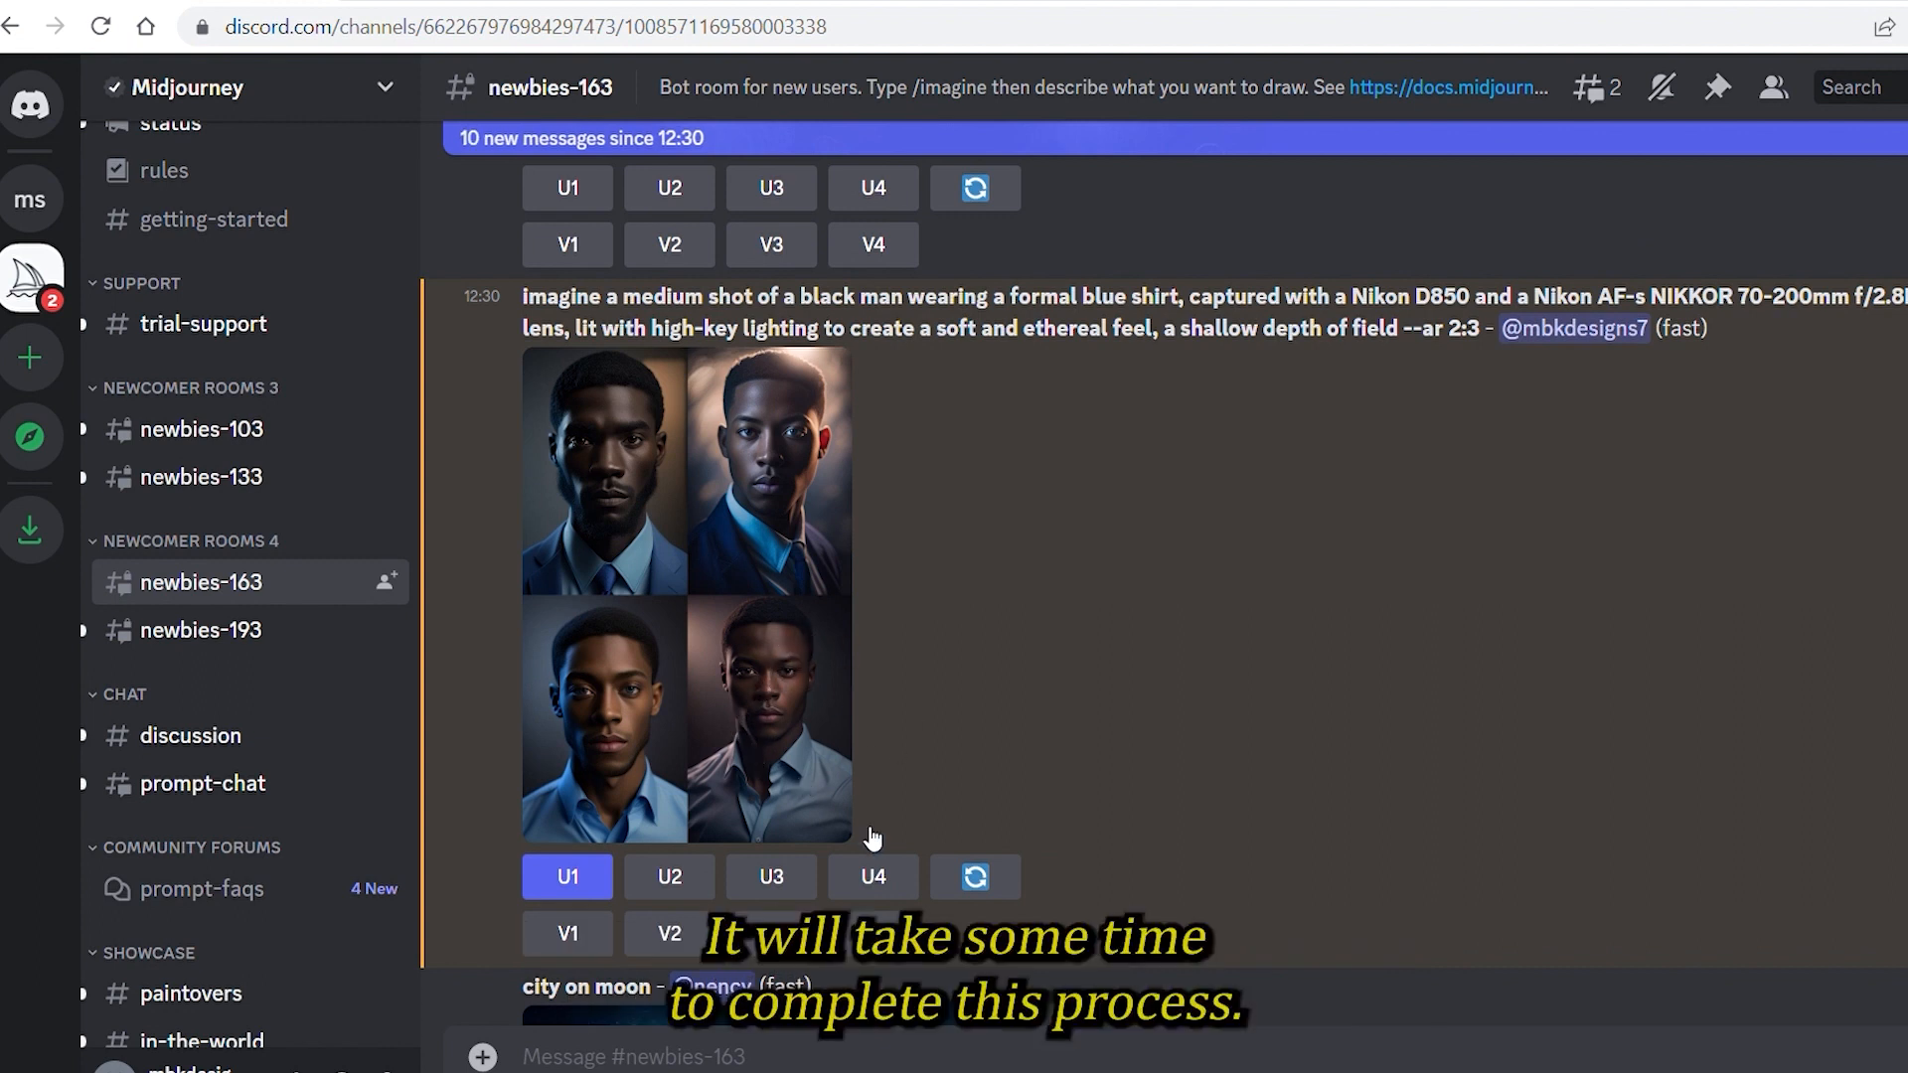
left_click(567, 876)
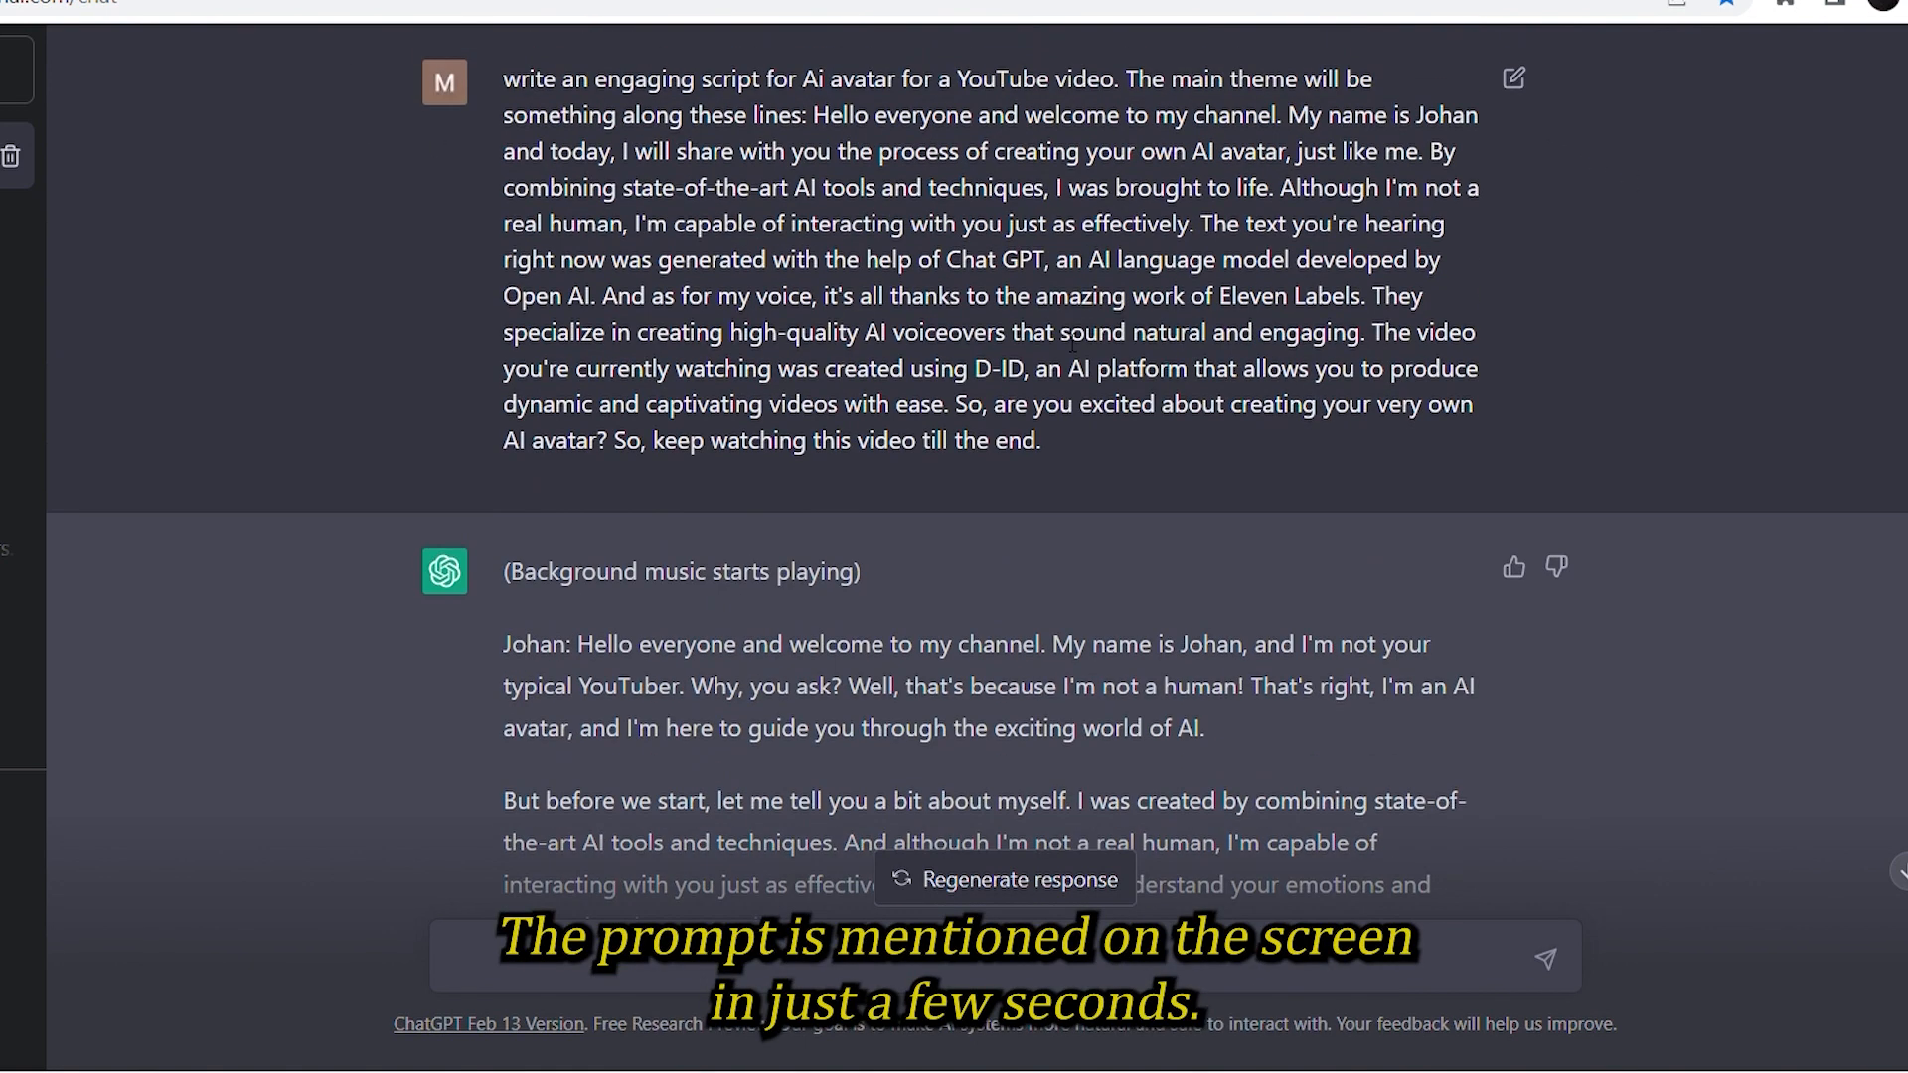
Review ChatGPT's YouTube script where avatar Johan introduces himself and his tools
scroll("down", 3)
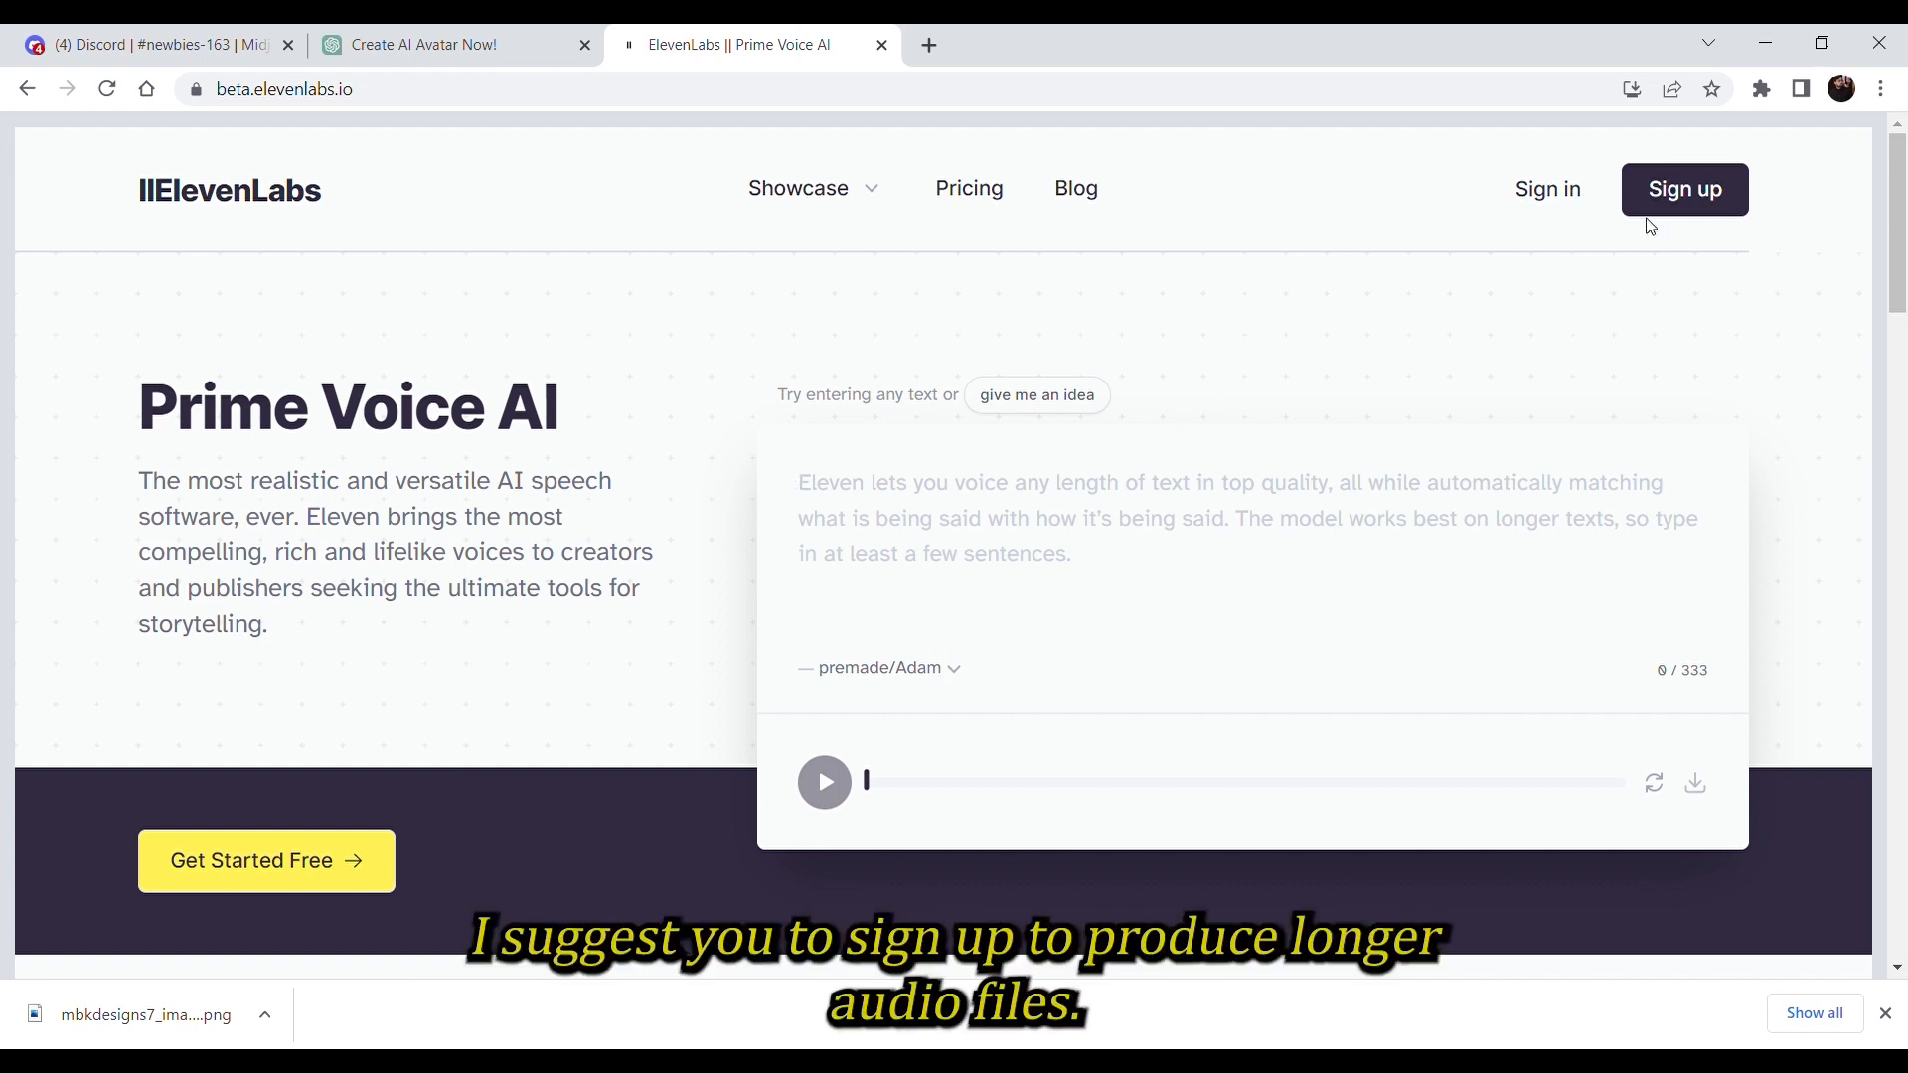
Generate narration of the Johan script with the premade Josh voice
scroll("down", 3)
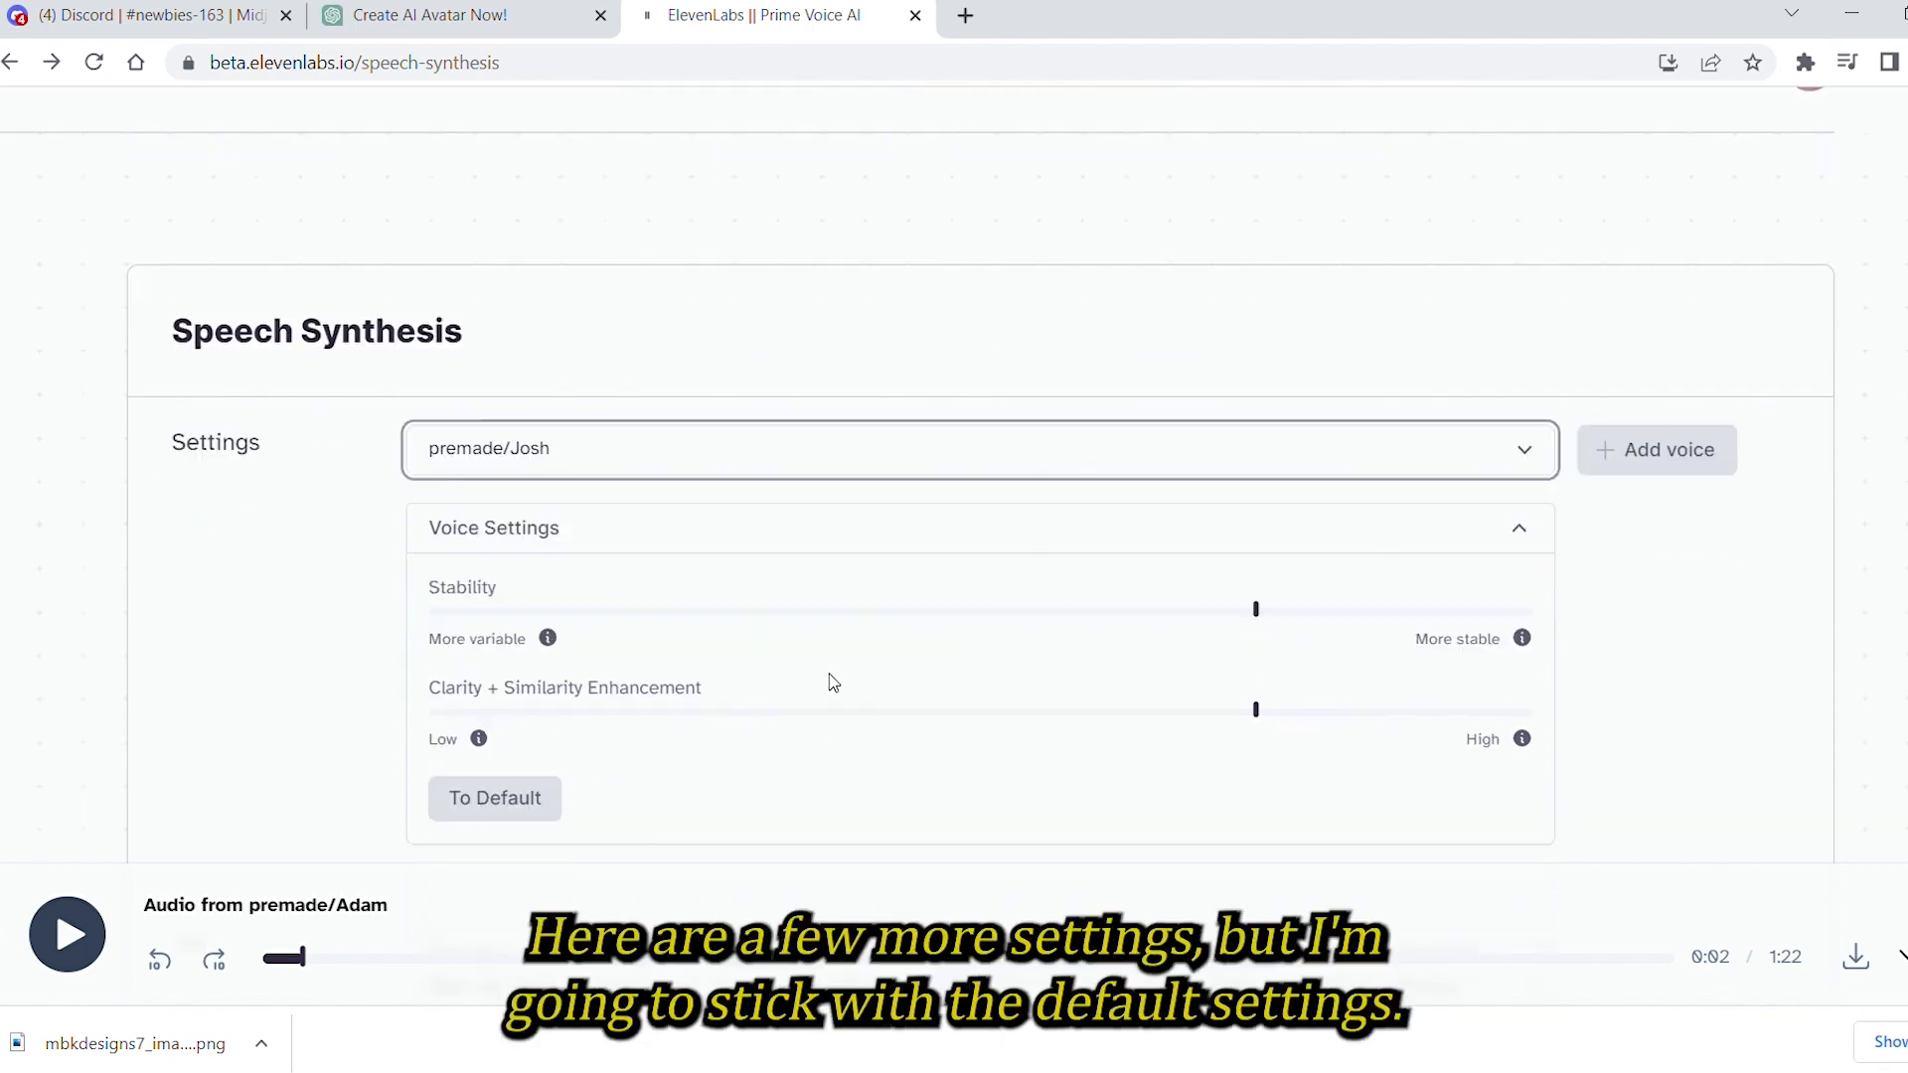
scroll("down", 3)
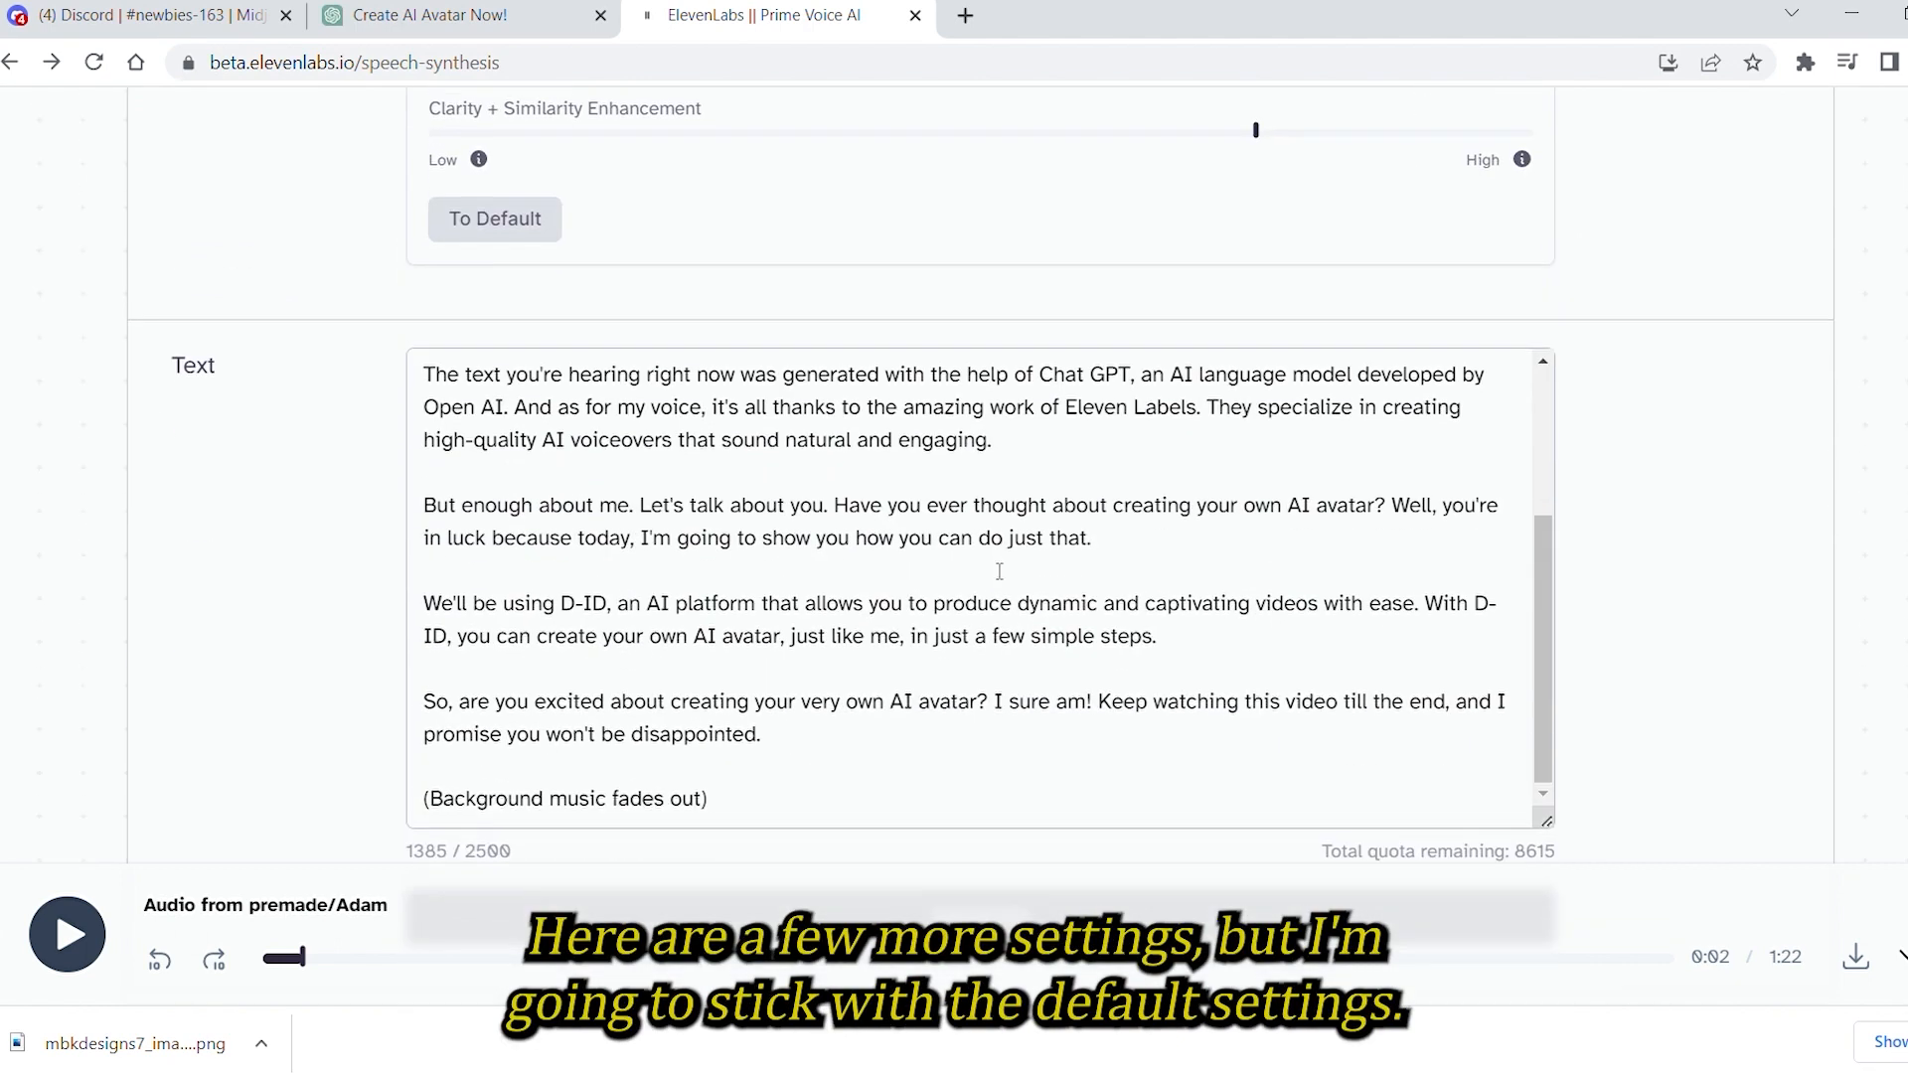
scroll("down", 3)
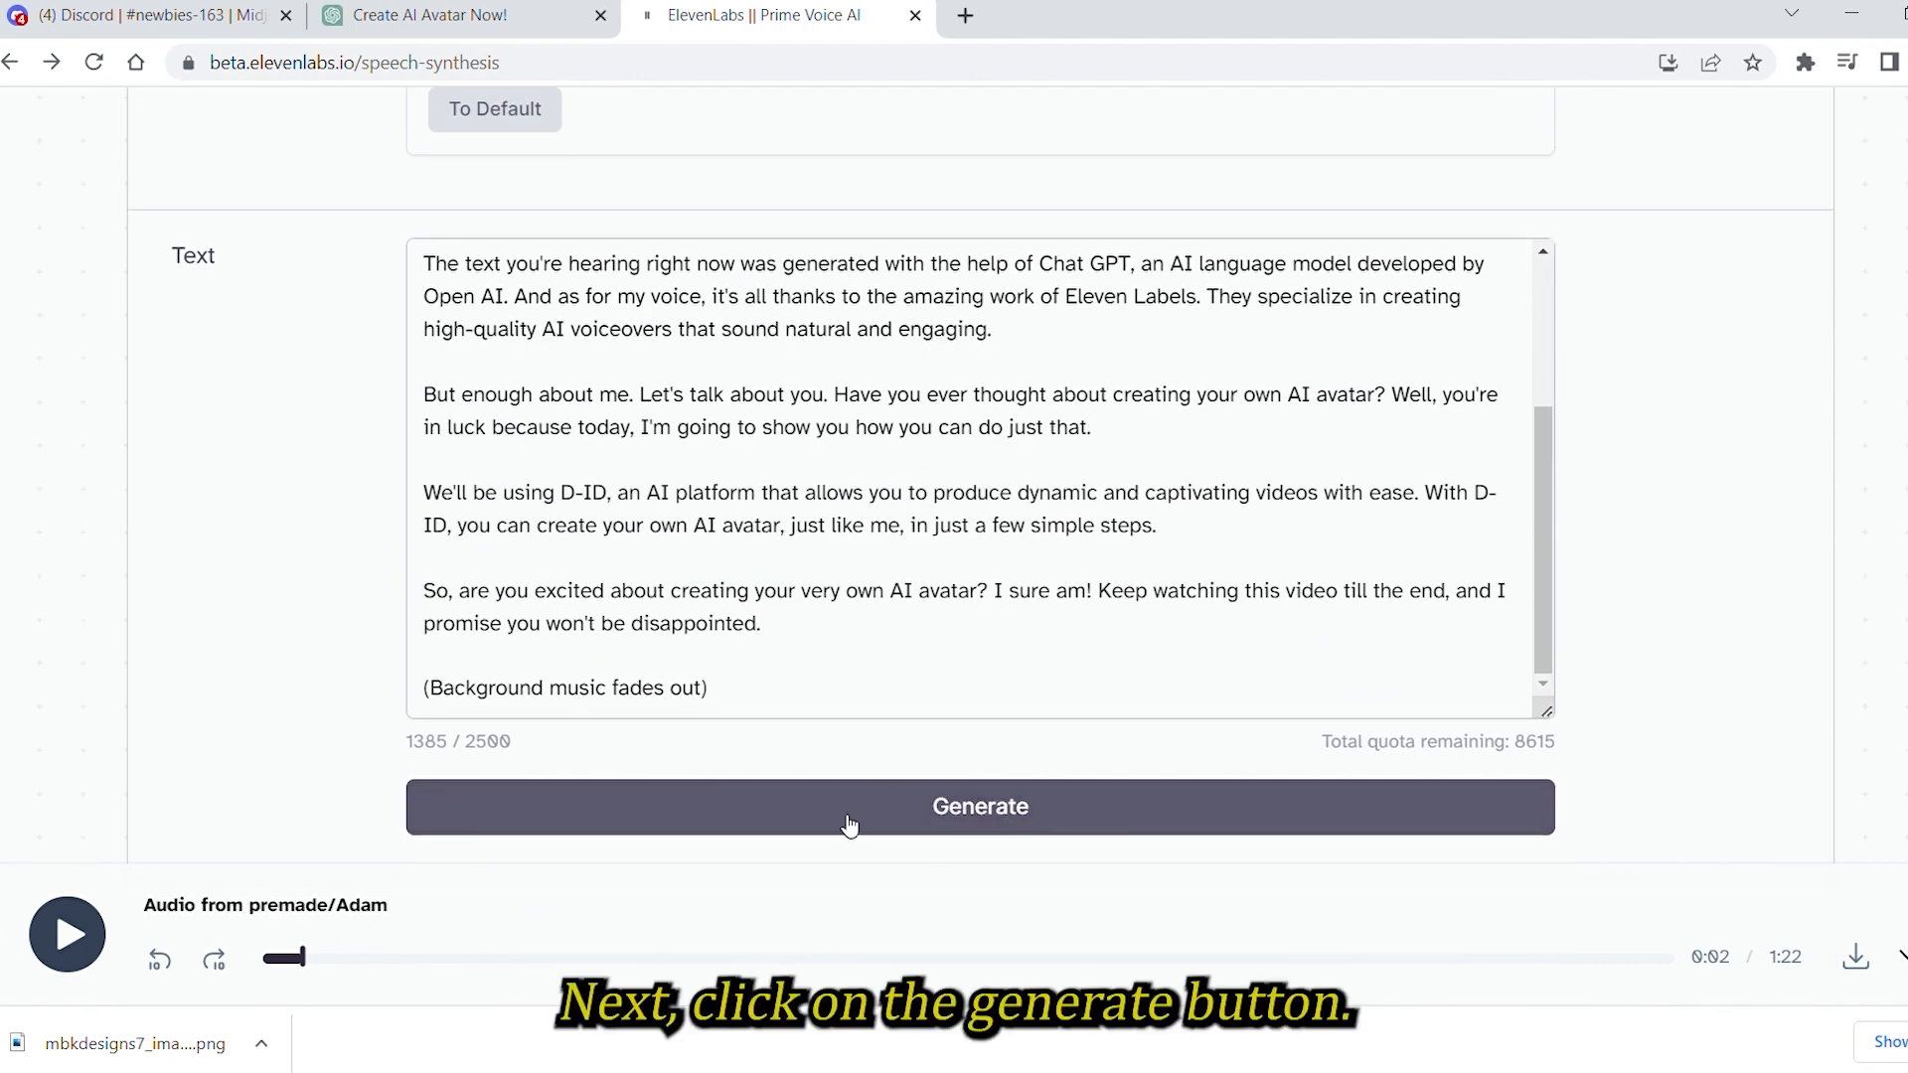
left_click(978, 805)
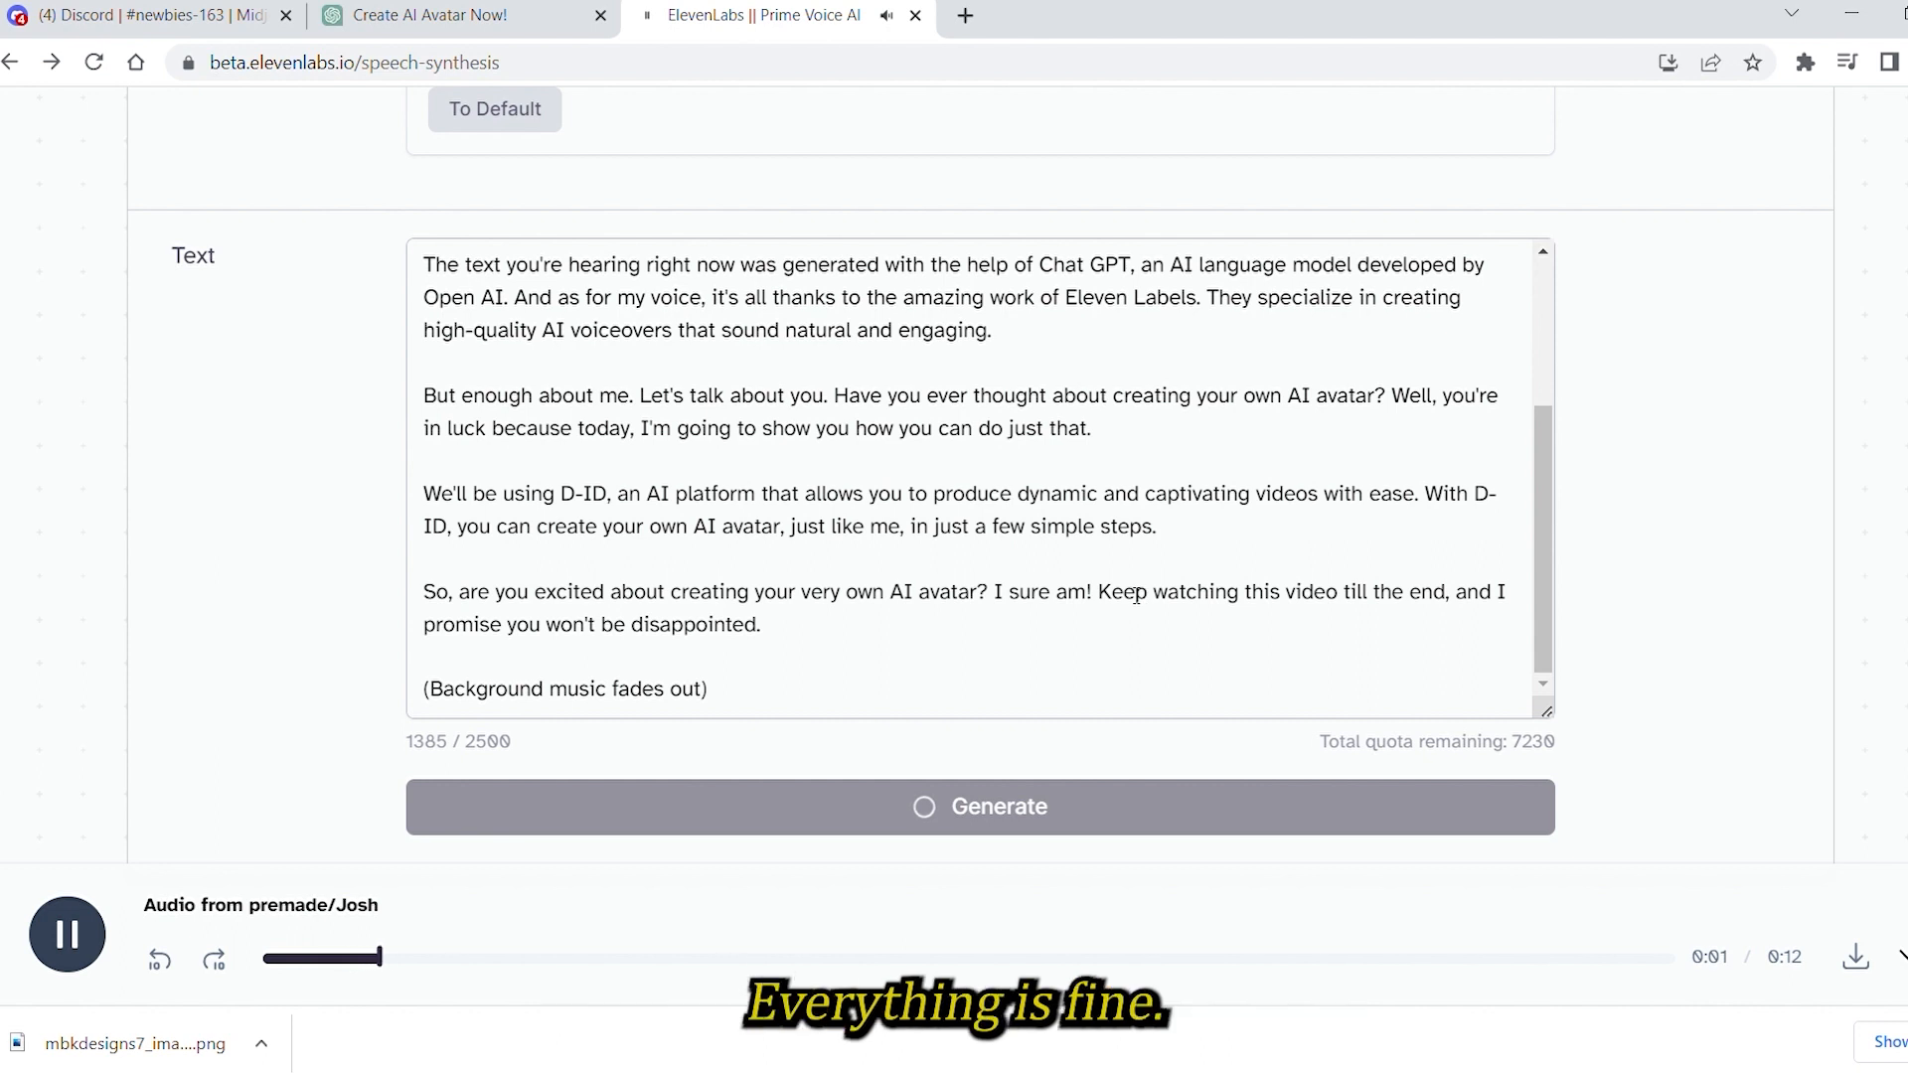
left_click(980, 807)
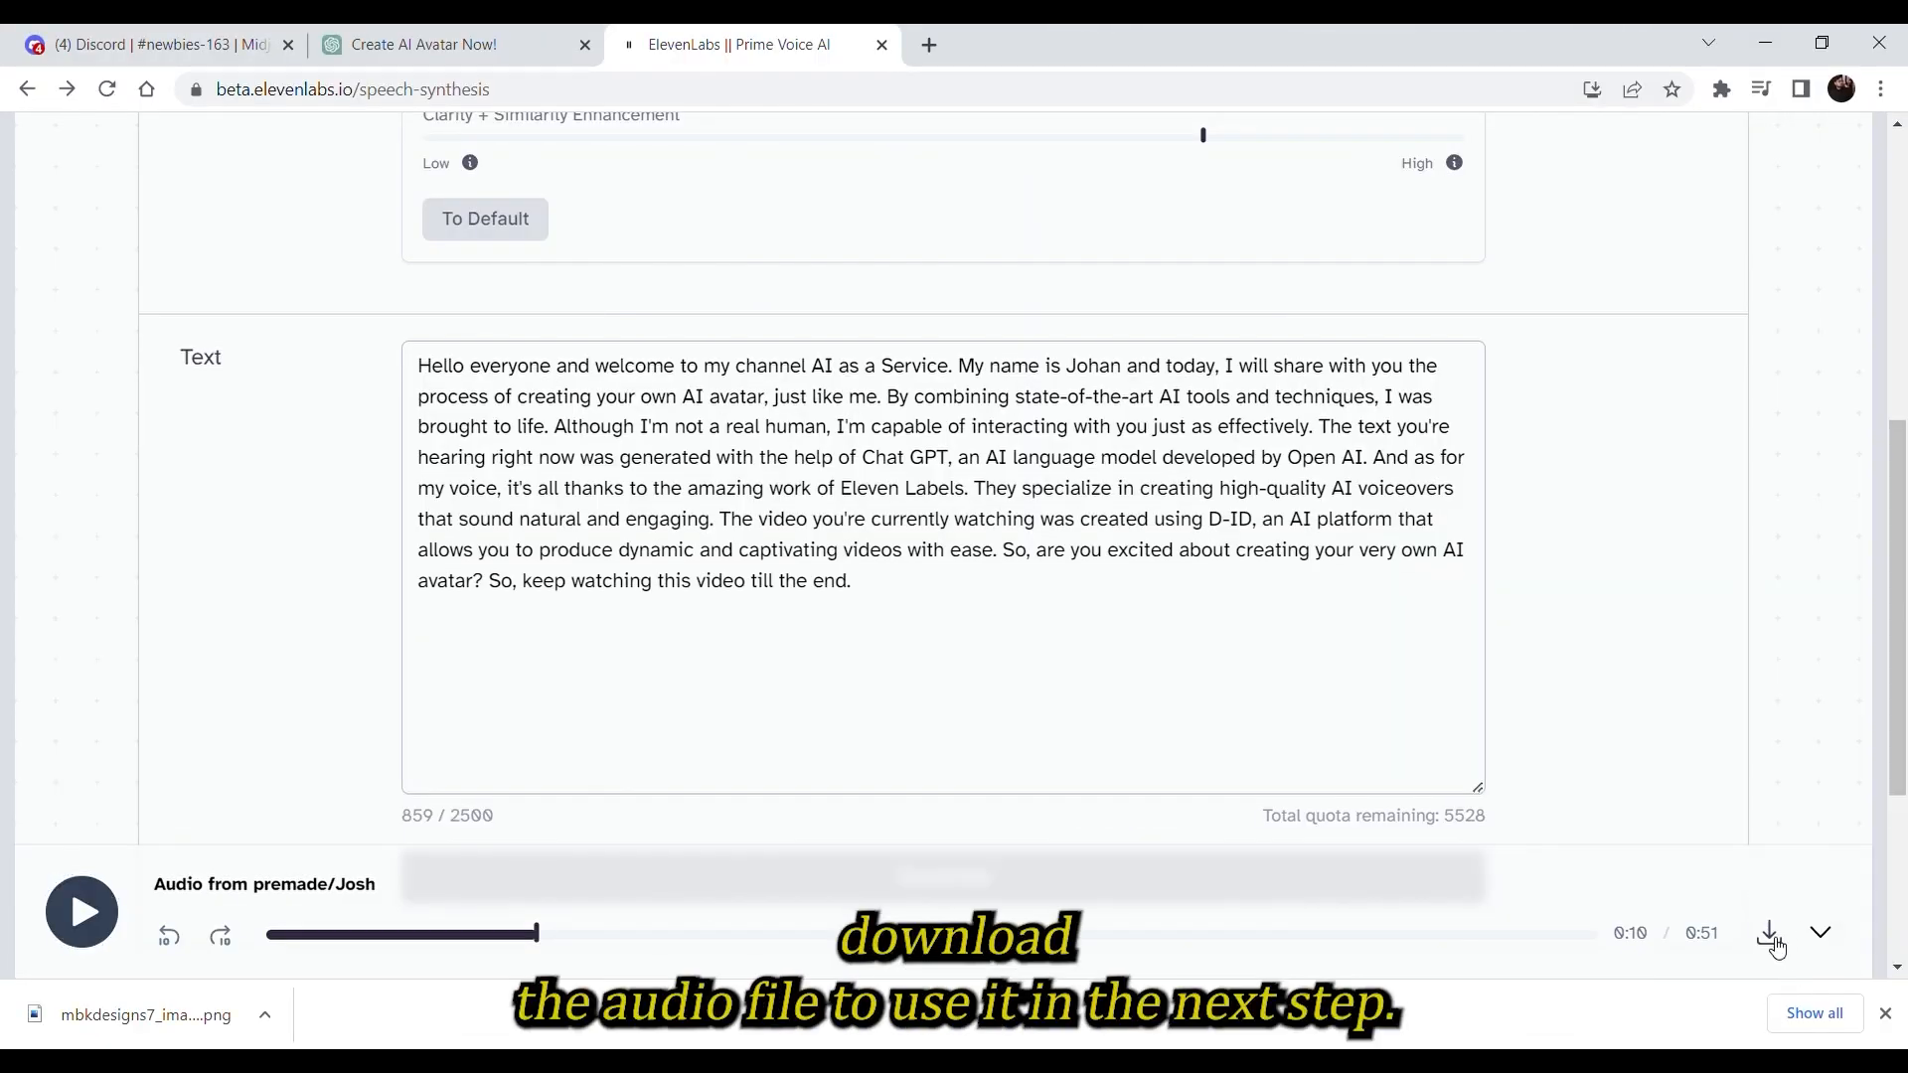
Download the synthesized narration MP3 from the player
left_click(1771, 934)
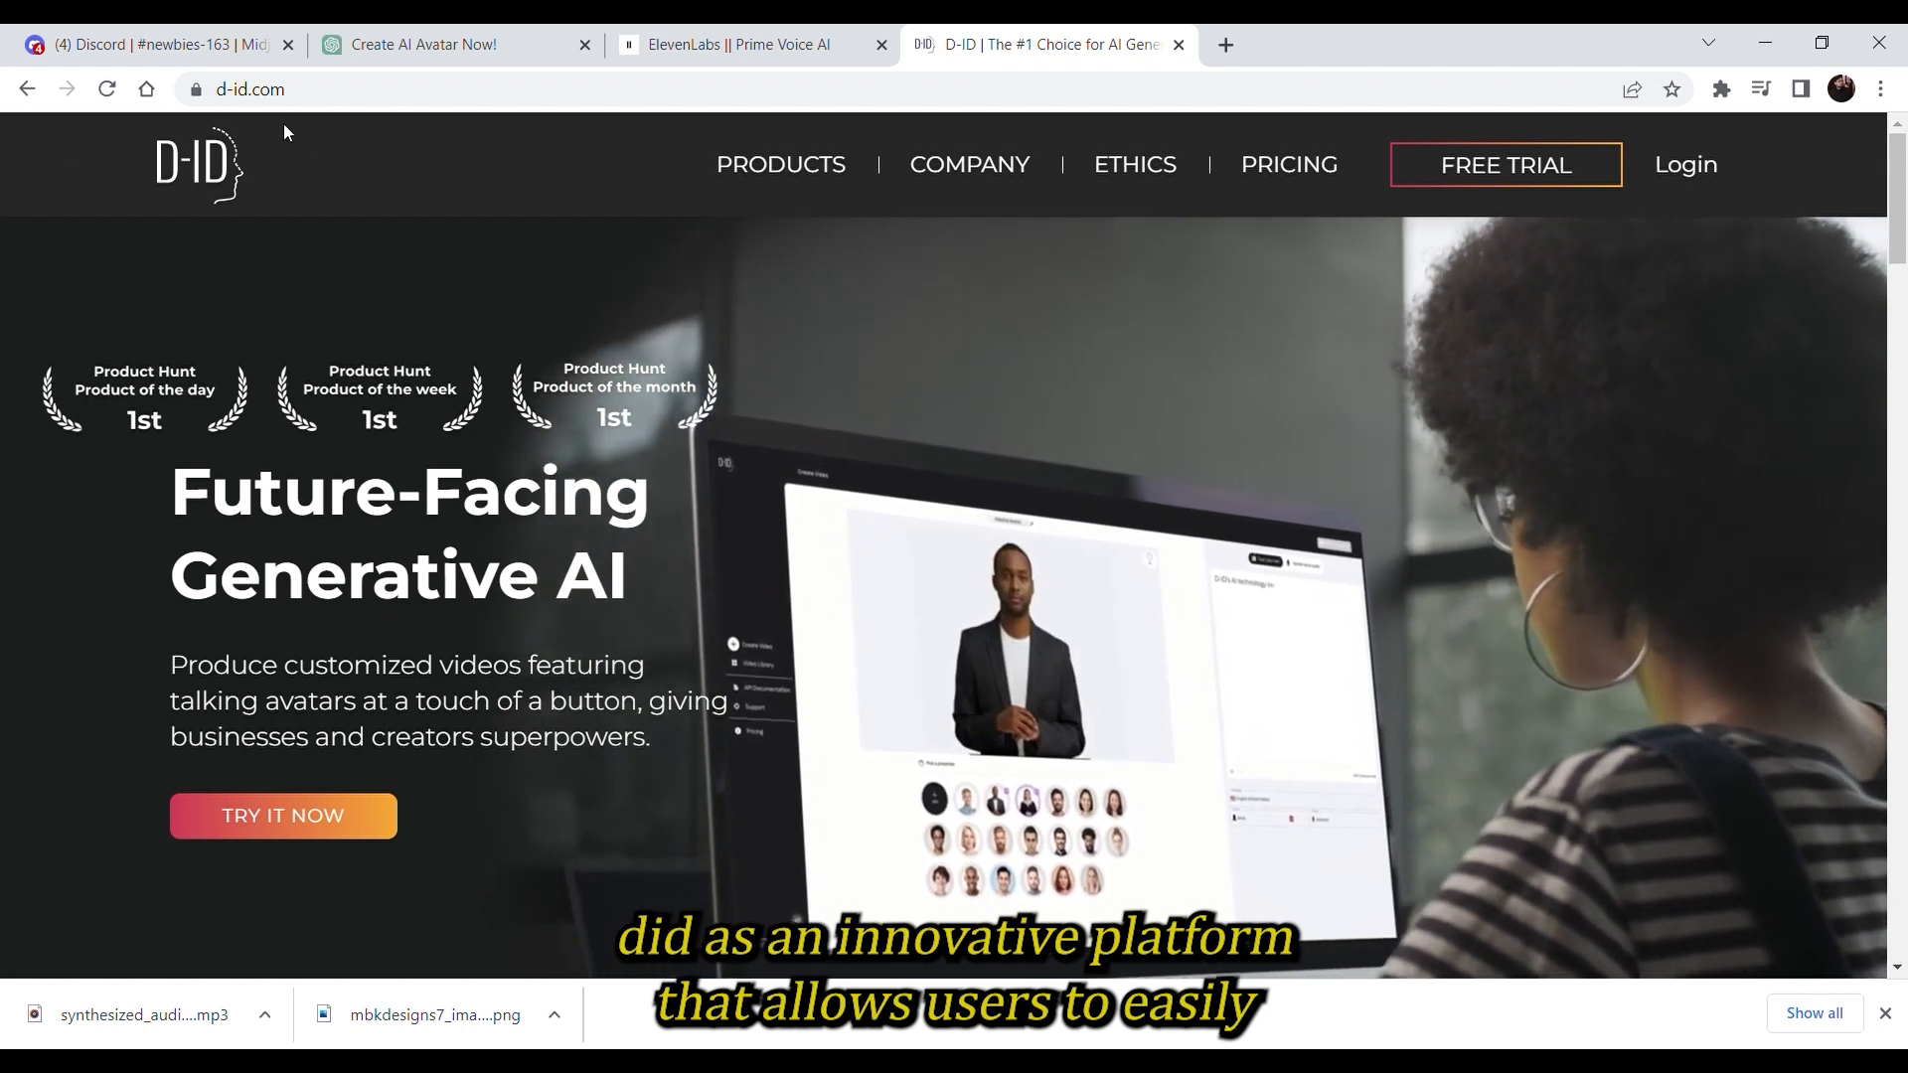
Browse the d-id.com landing page introducing the talking-avatar platform
scroll("down", 3)
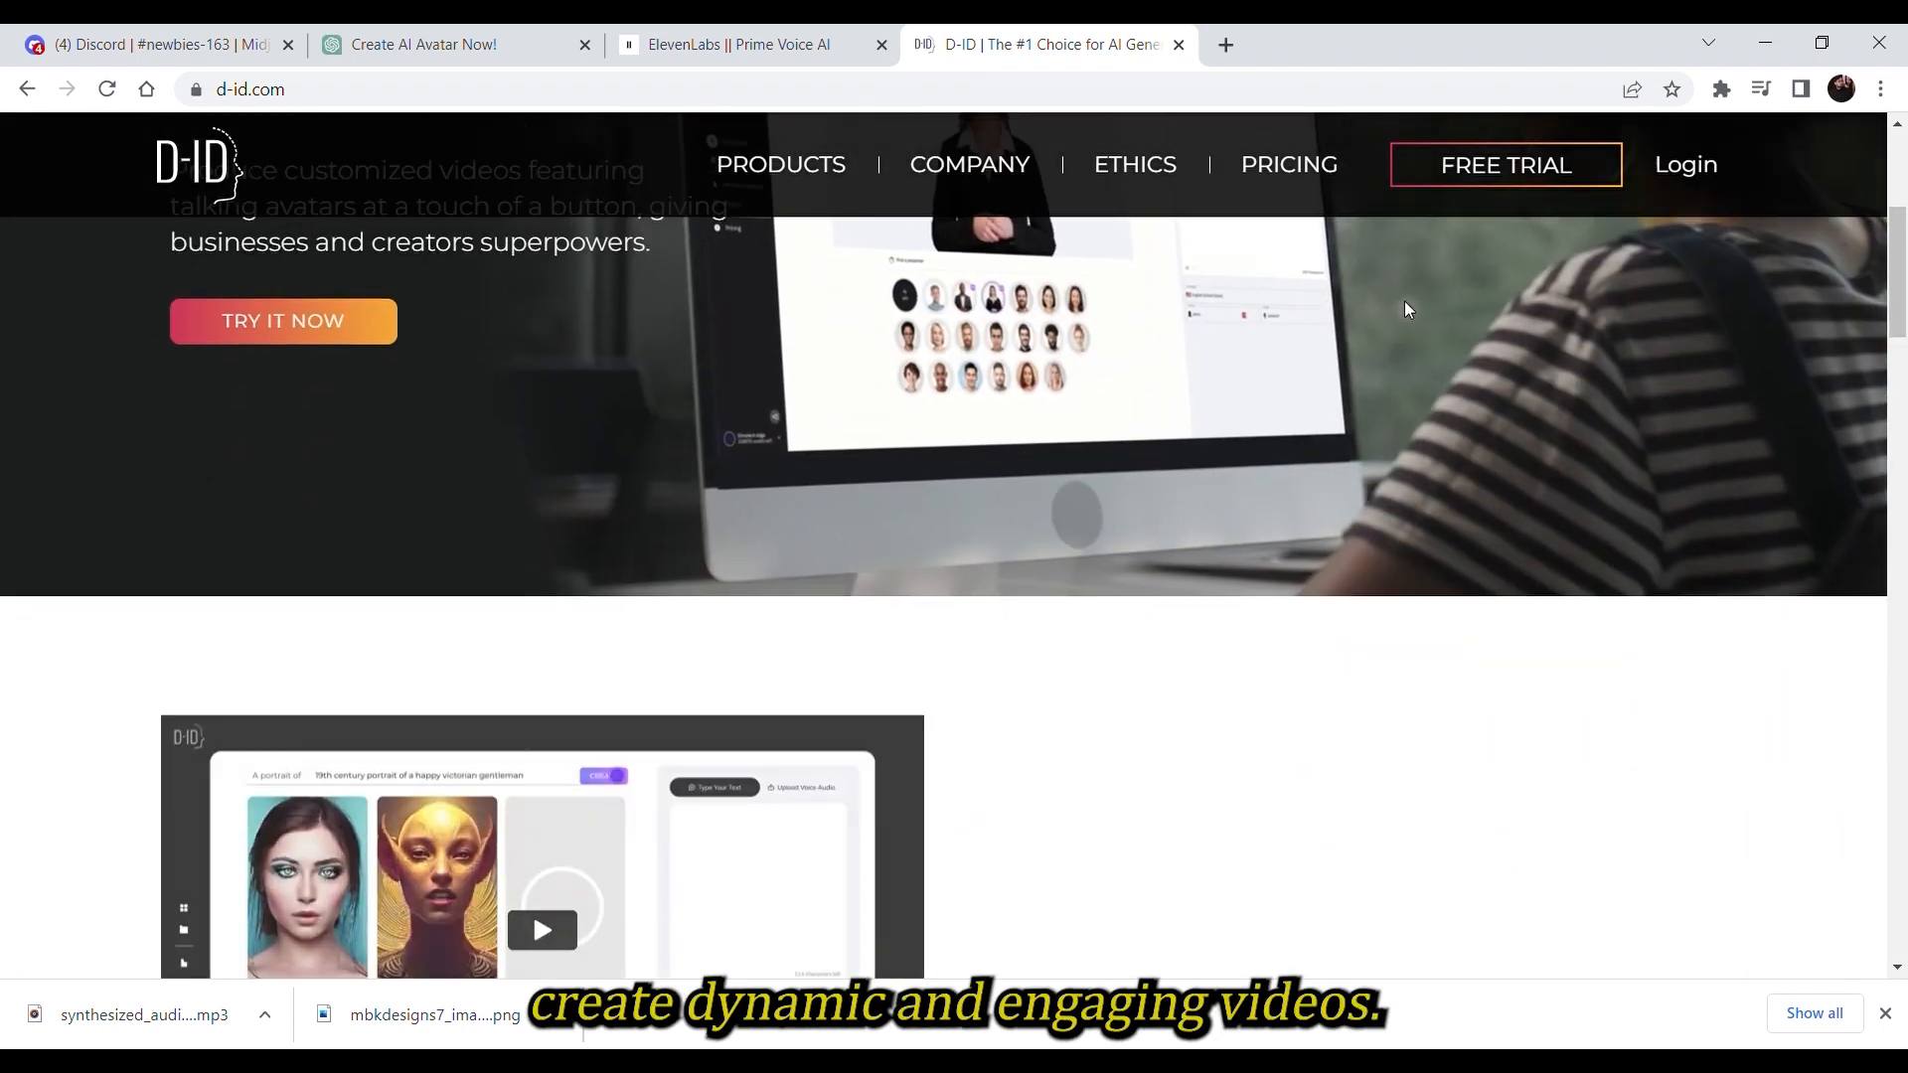
scroll("down", 3)
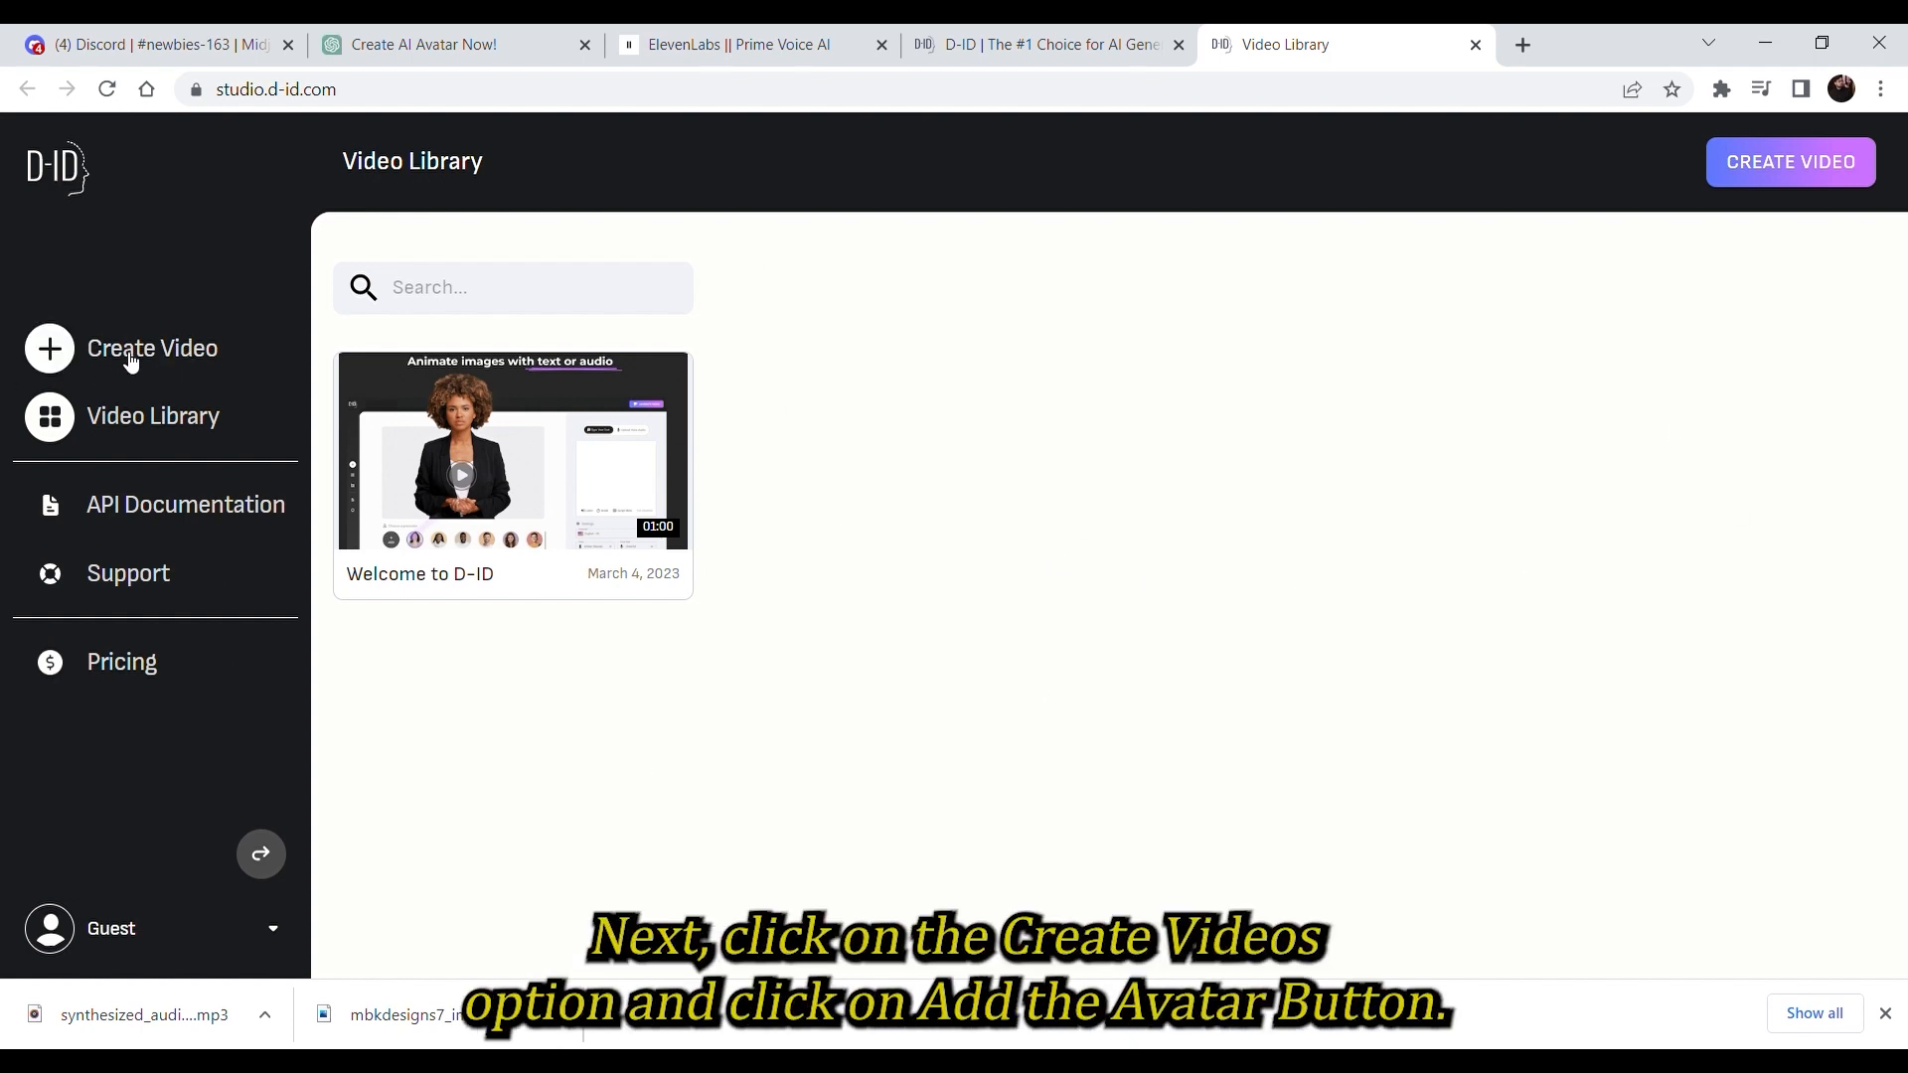
Create a new video with the Midjourney portrait as presenter and the ElevenLabs MP3 as audio
left_click(151, 348)
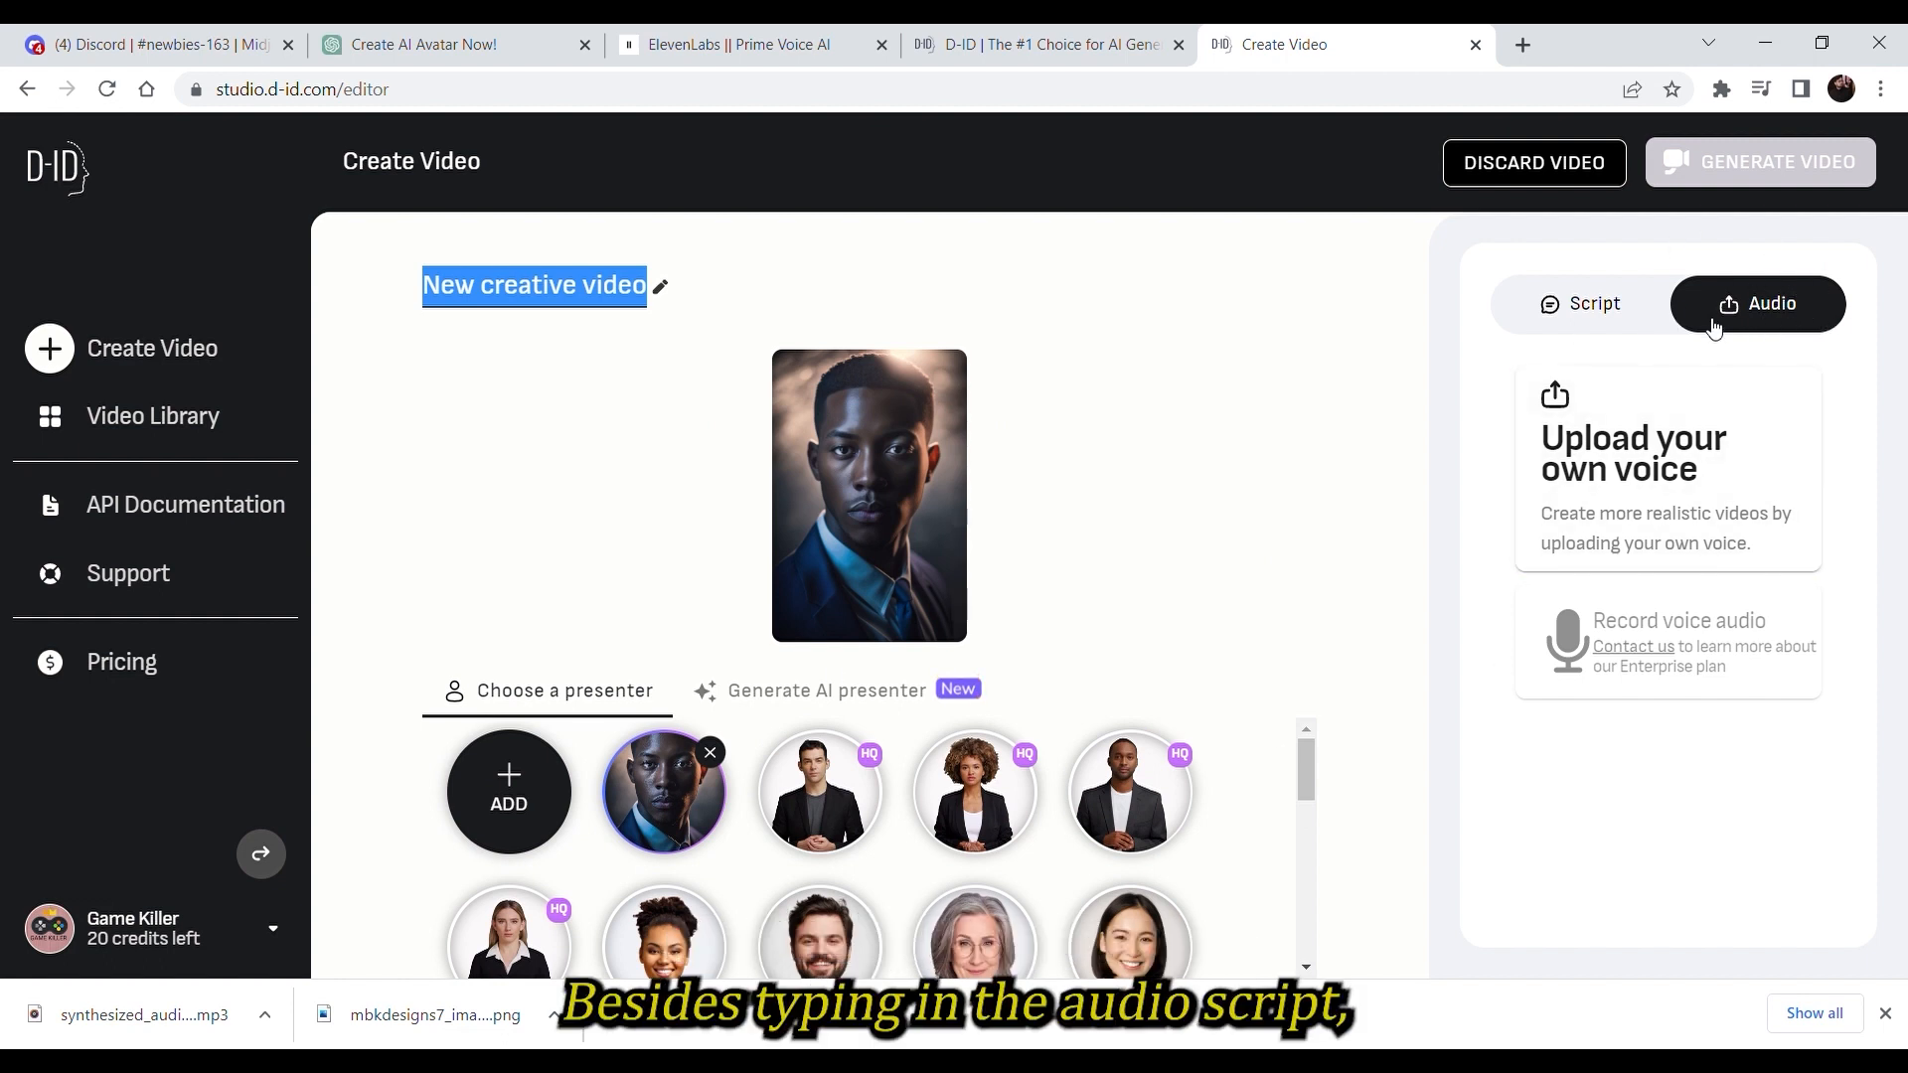
left_click(1580, 302)
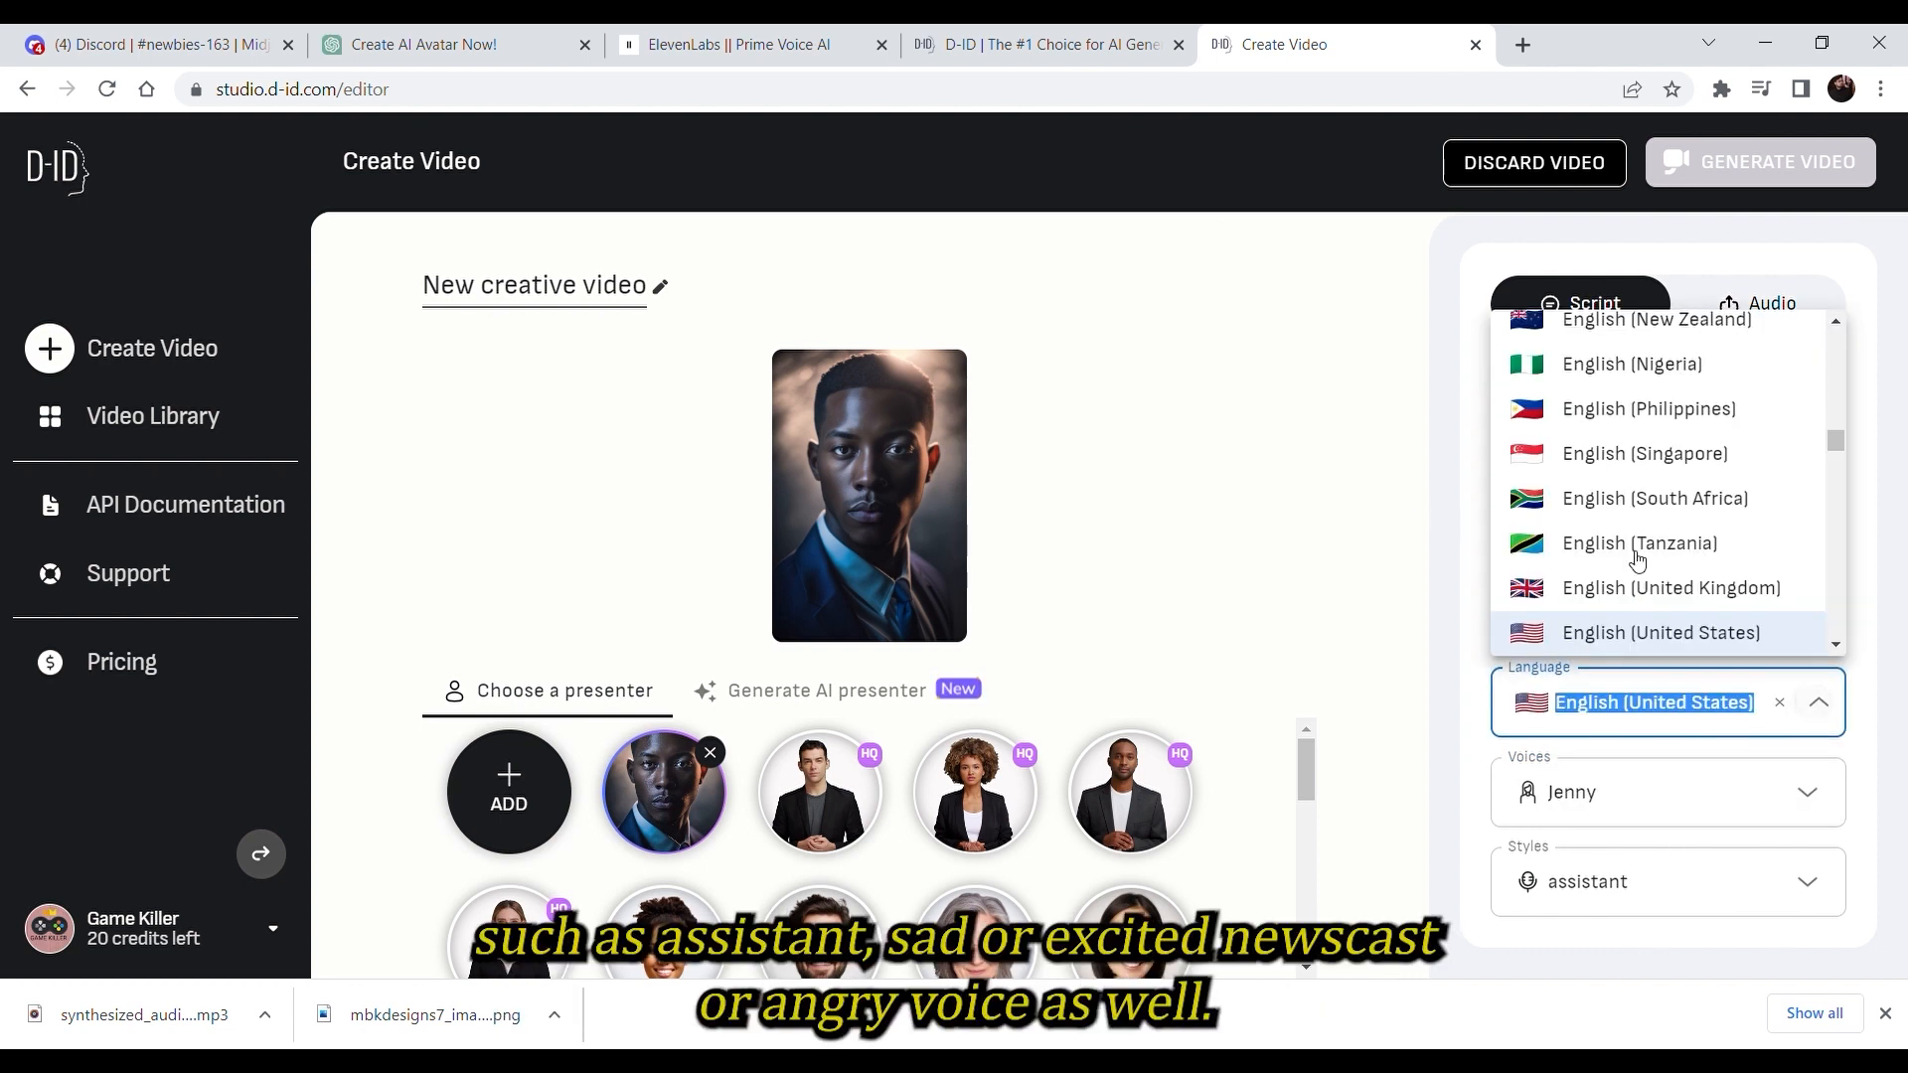
left_click(1658, 632)
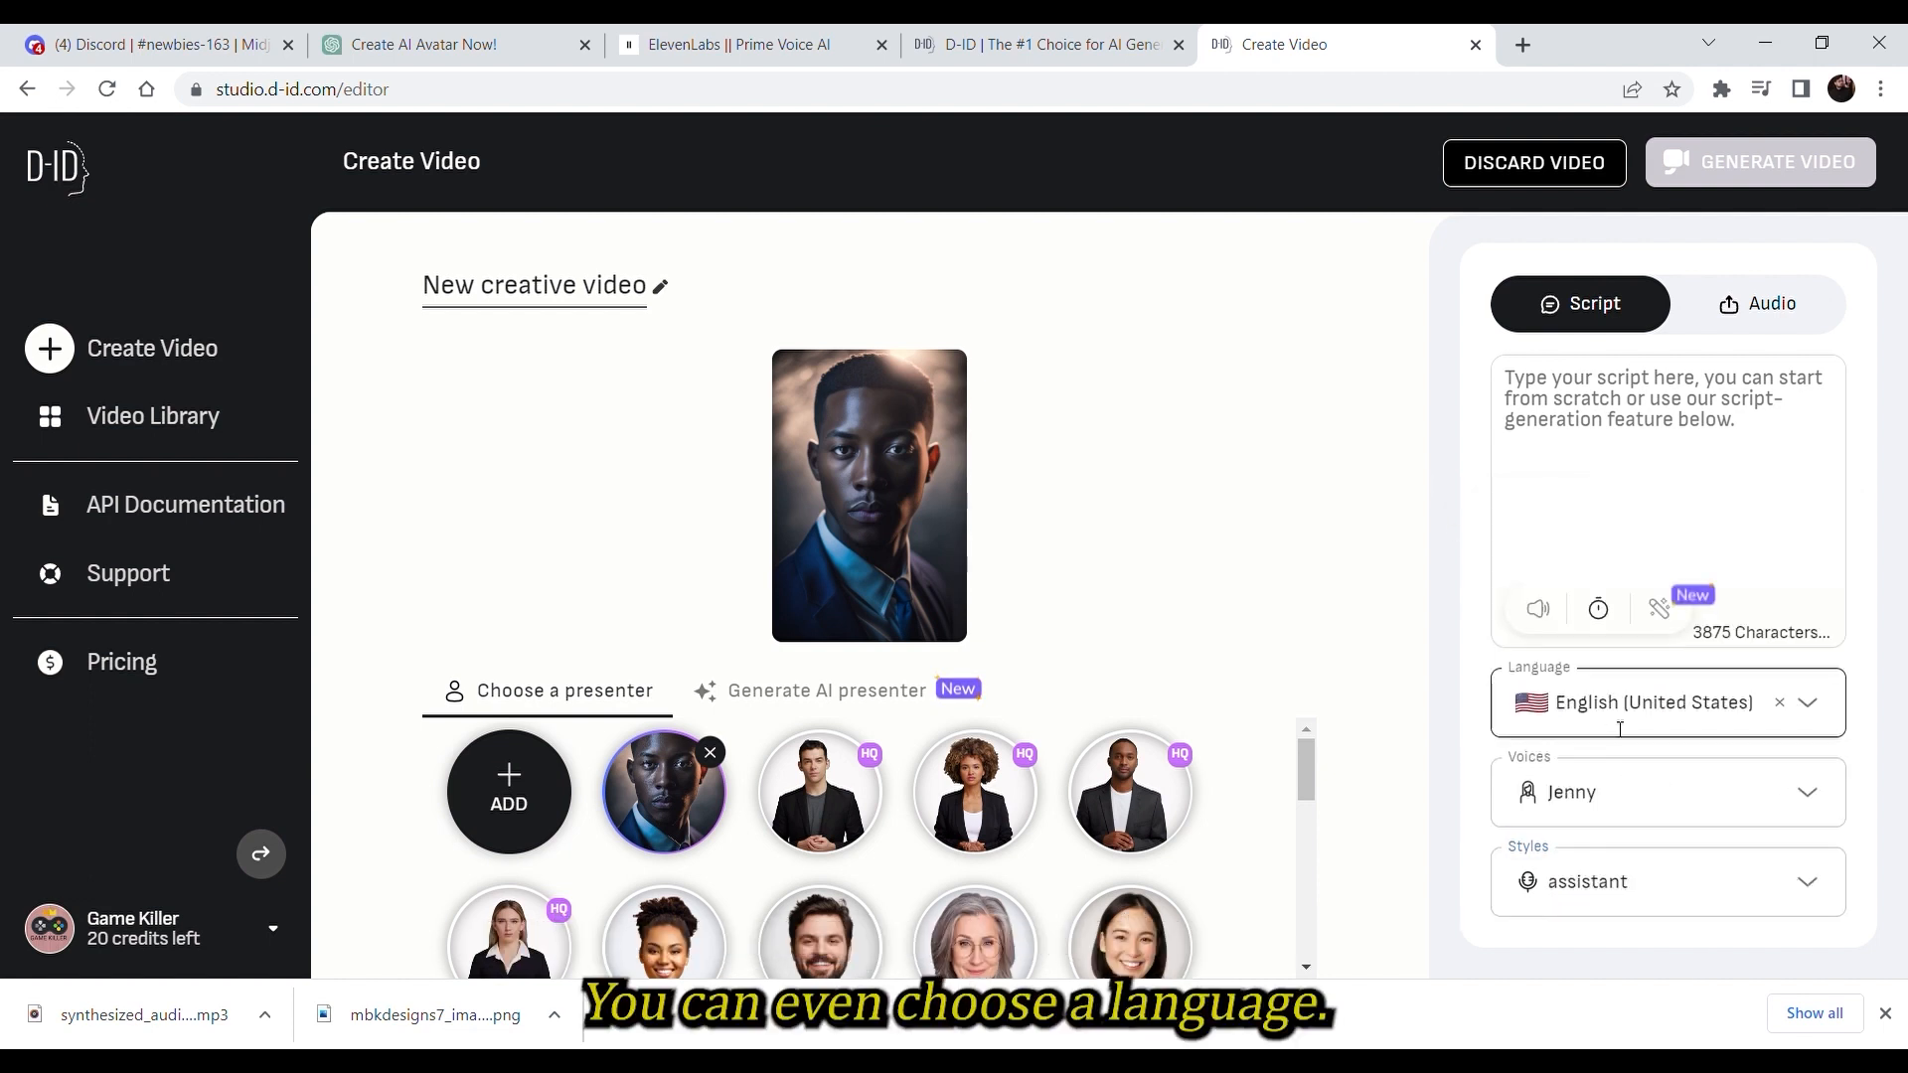
left_click(1755, 303)
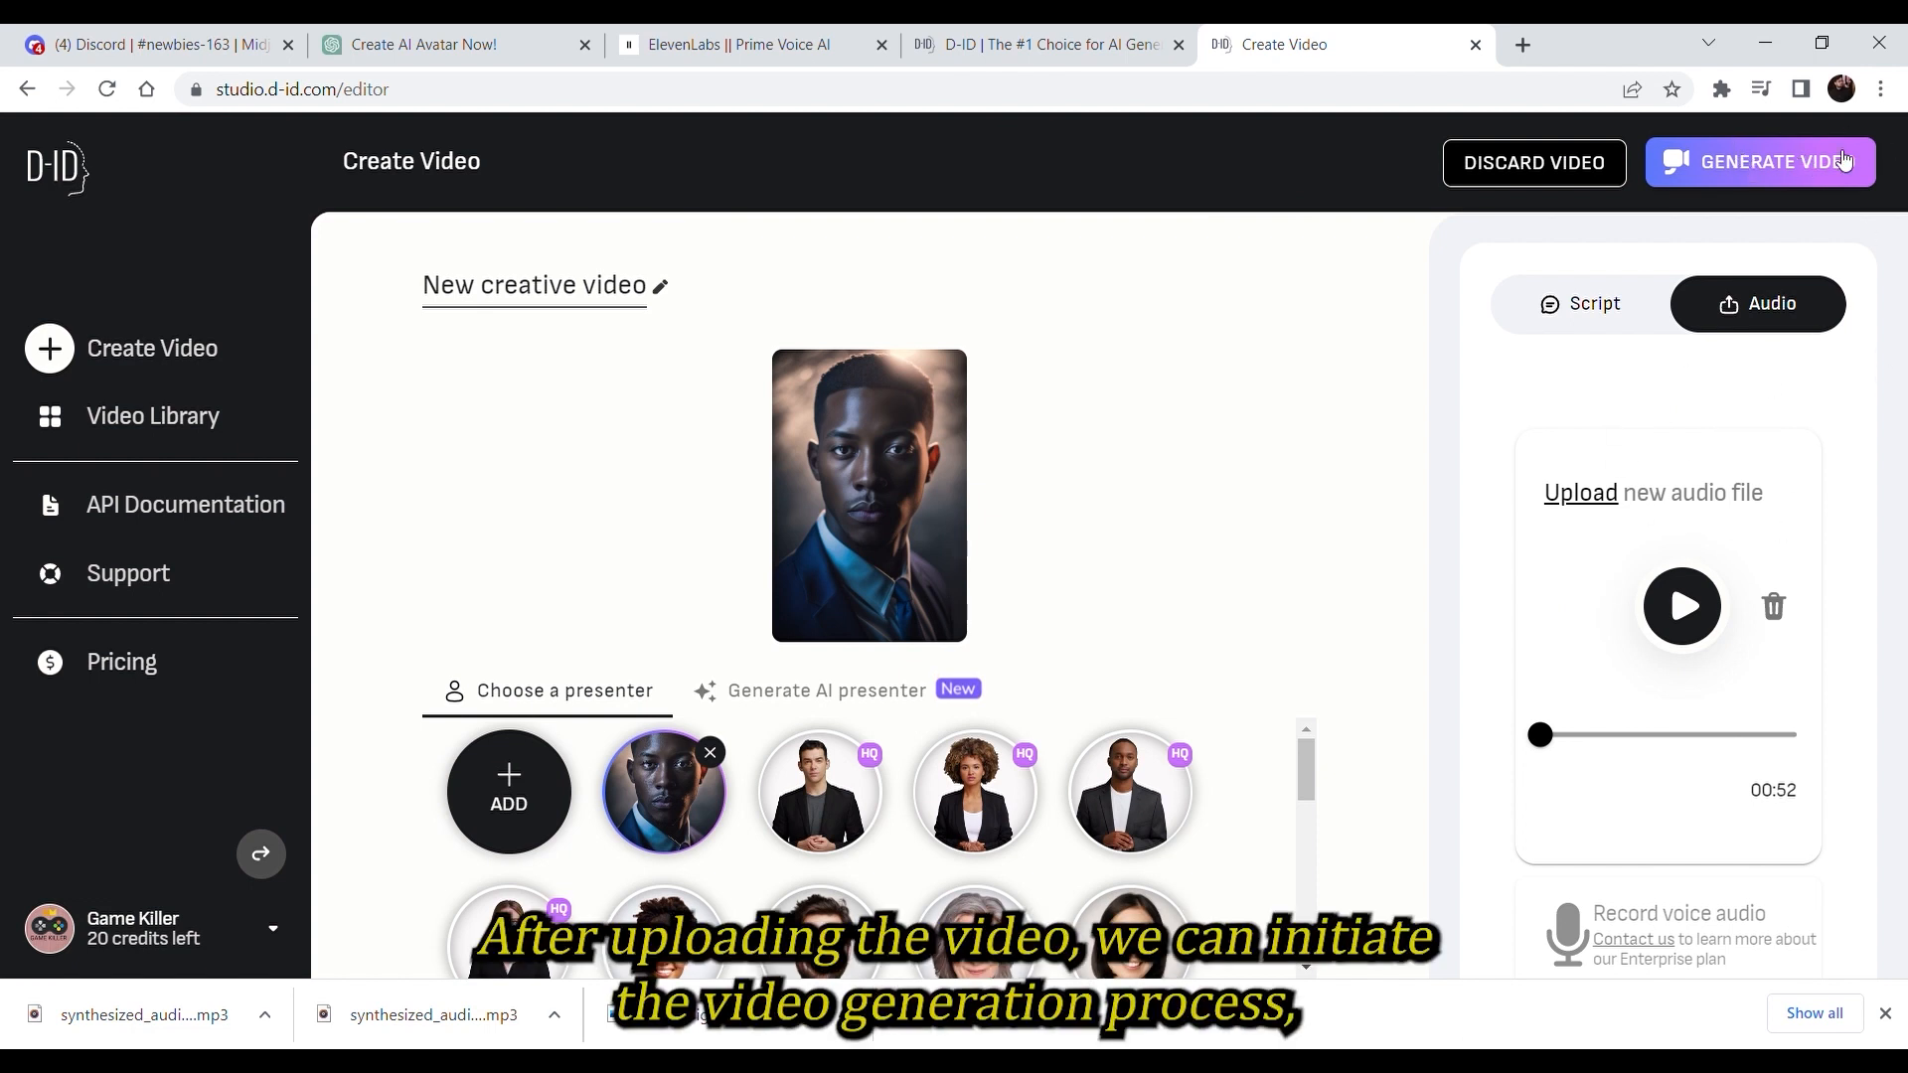
Generate the talking-avatar video, confirm the credit spend, and play the finished result
left_click(1758, 161)
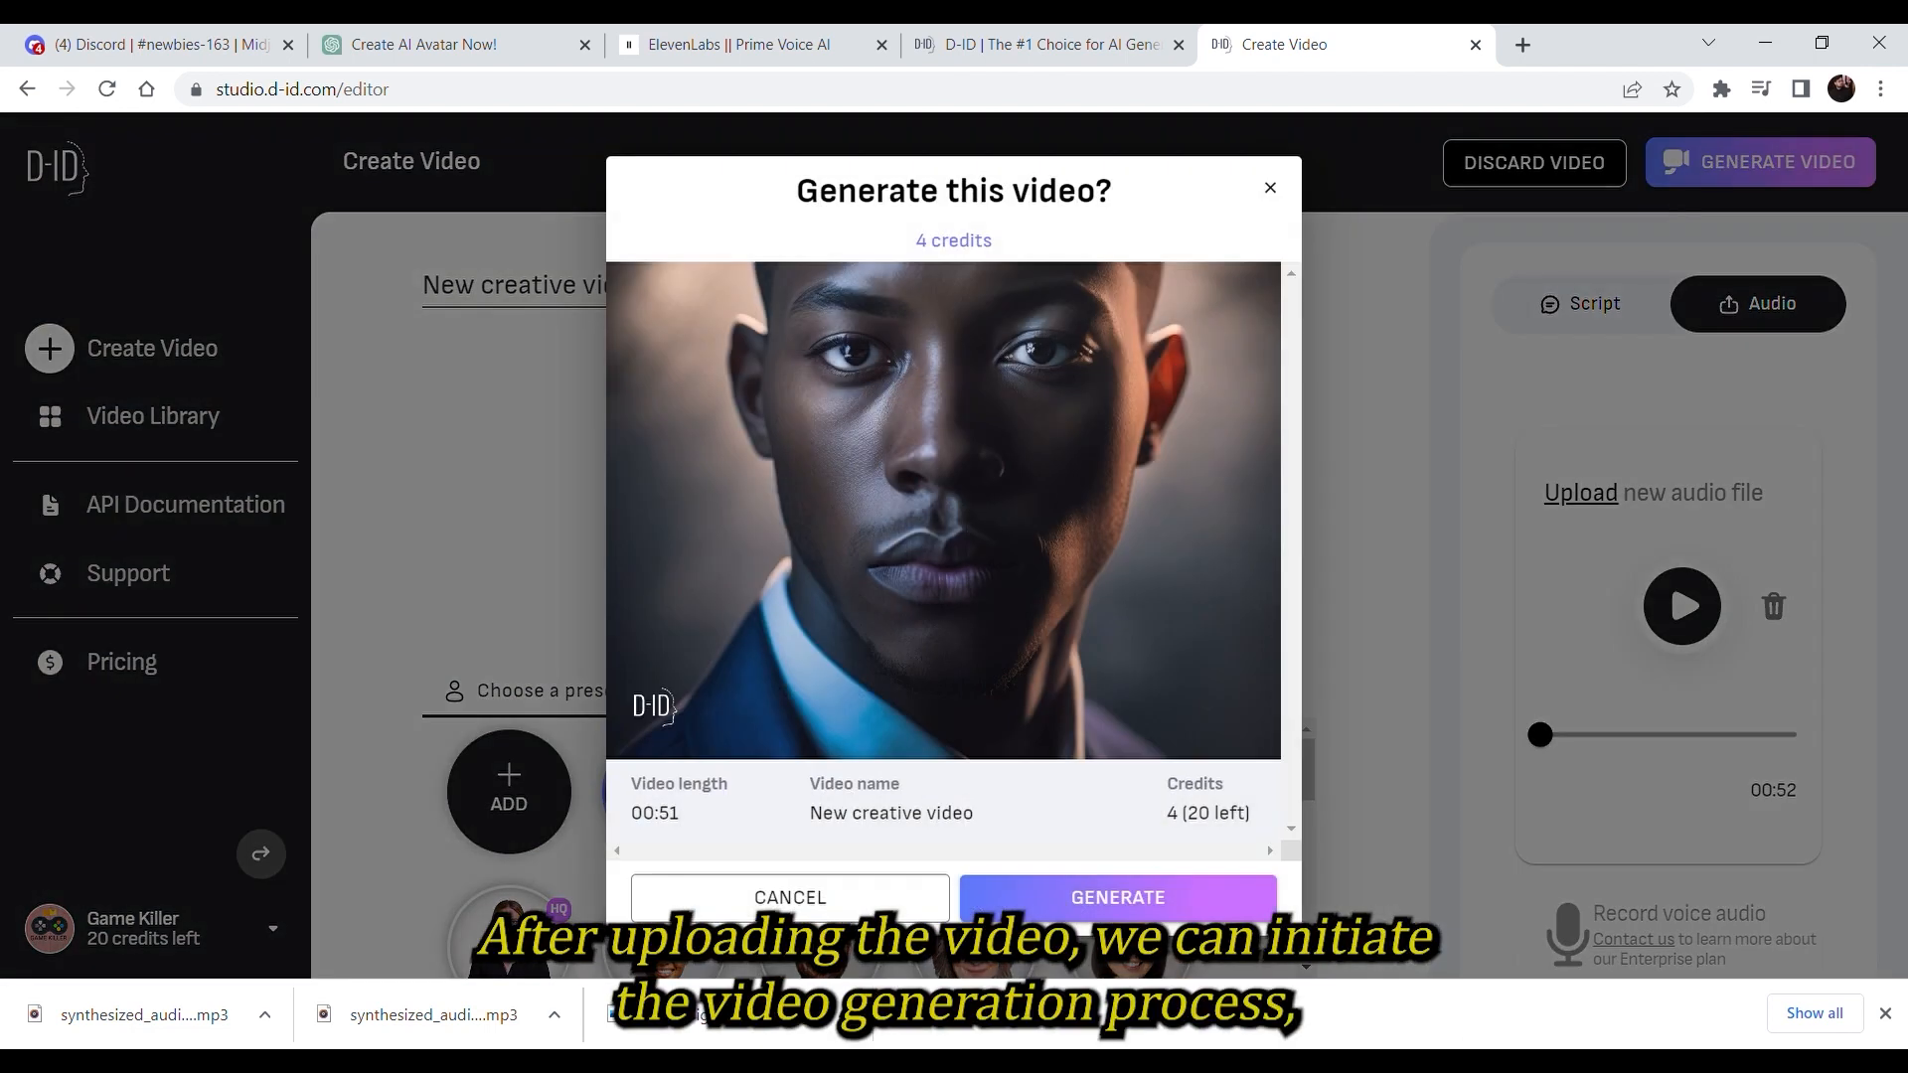
left_click(1115, 897)
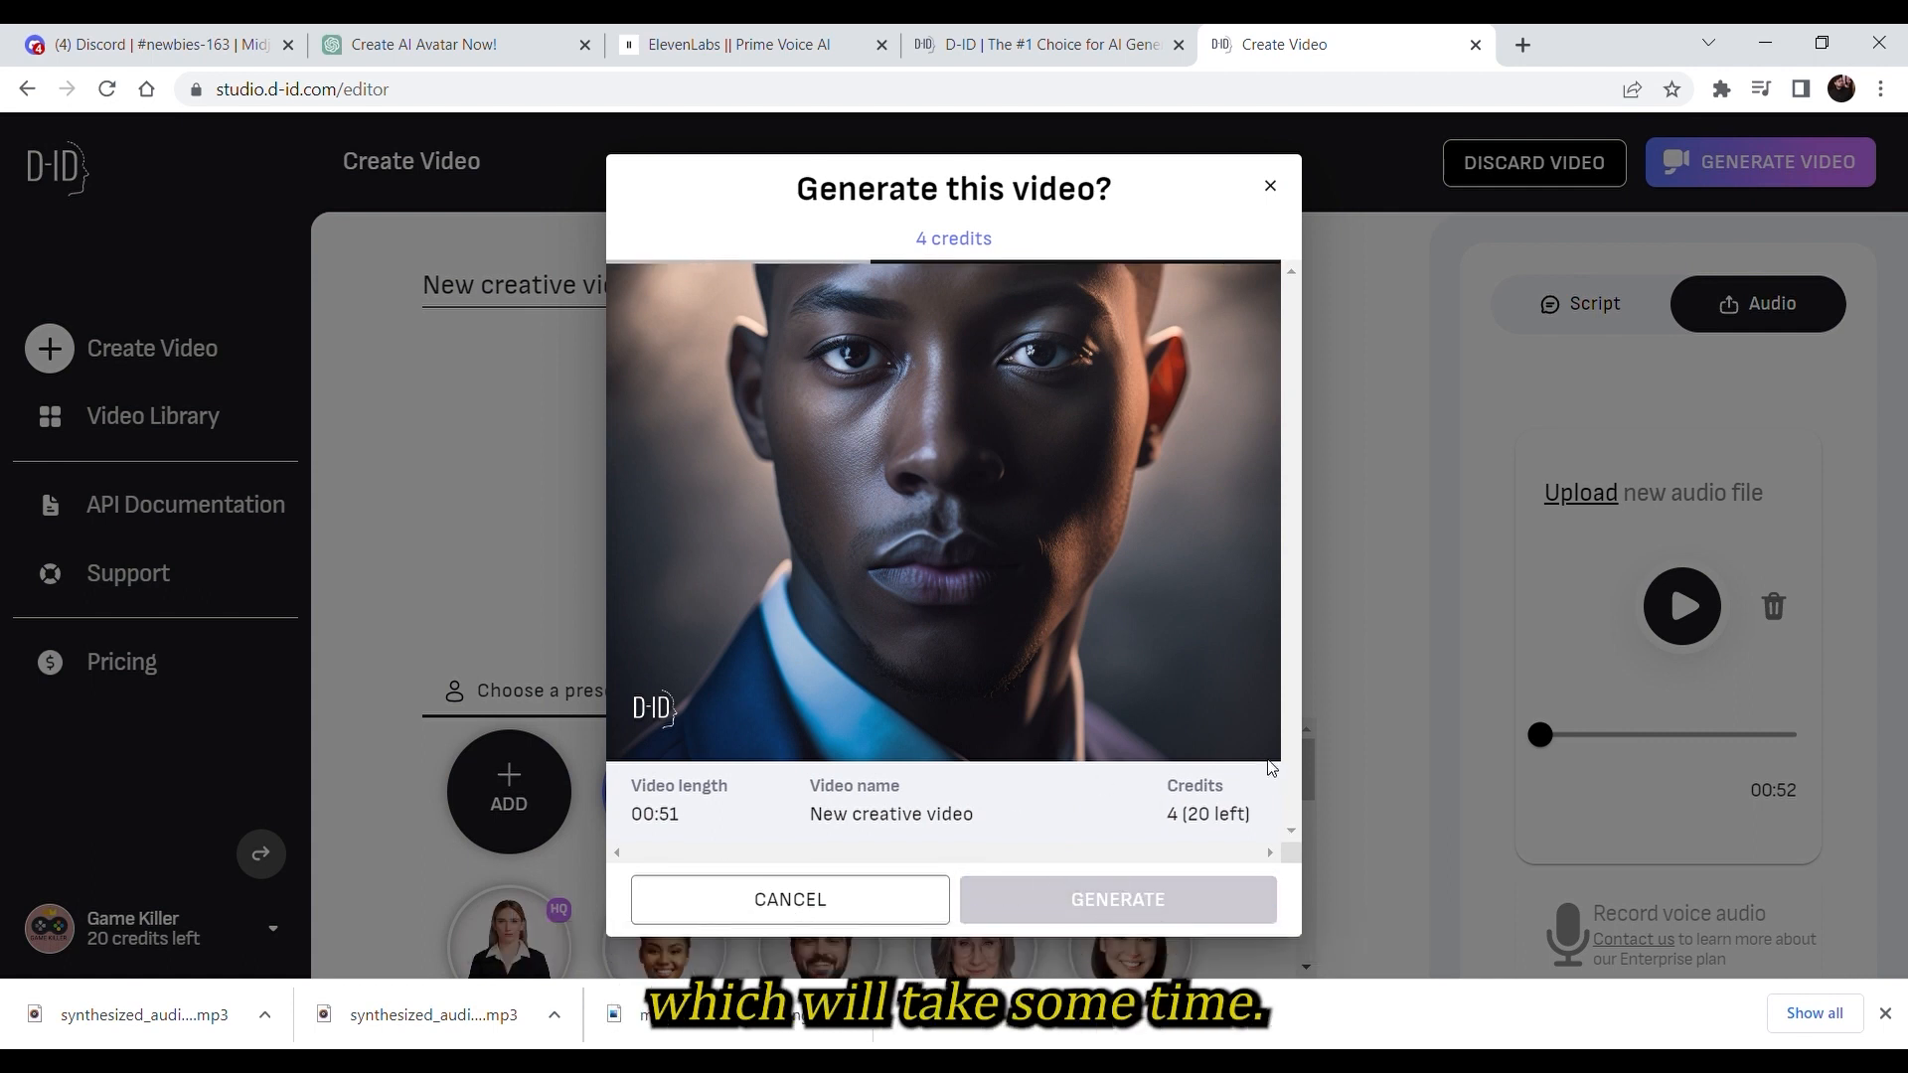
left_click(1115, 898)
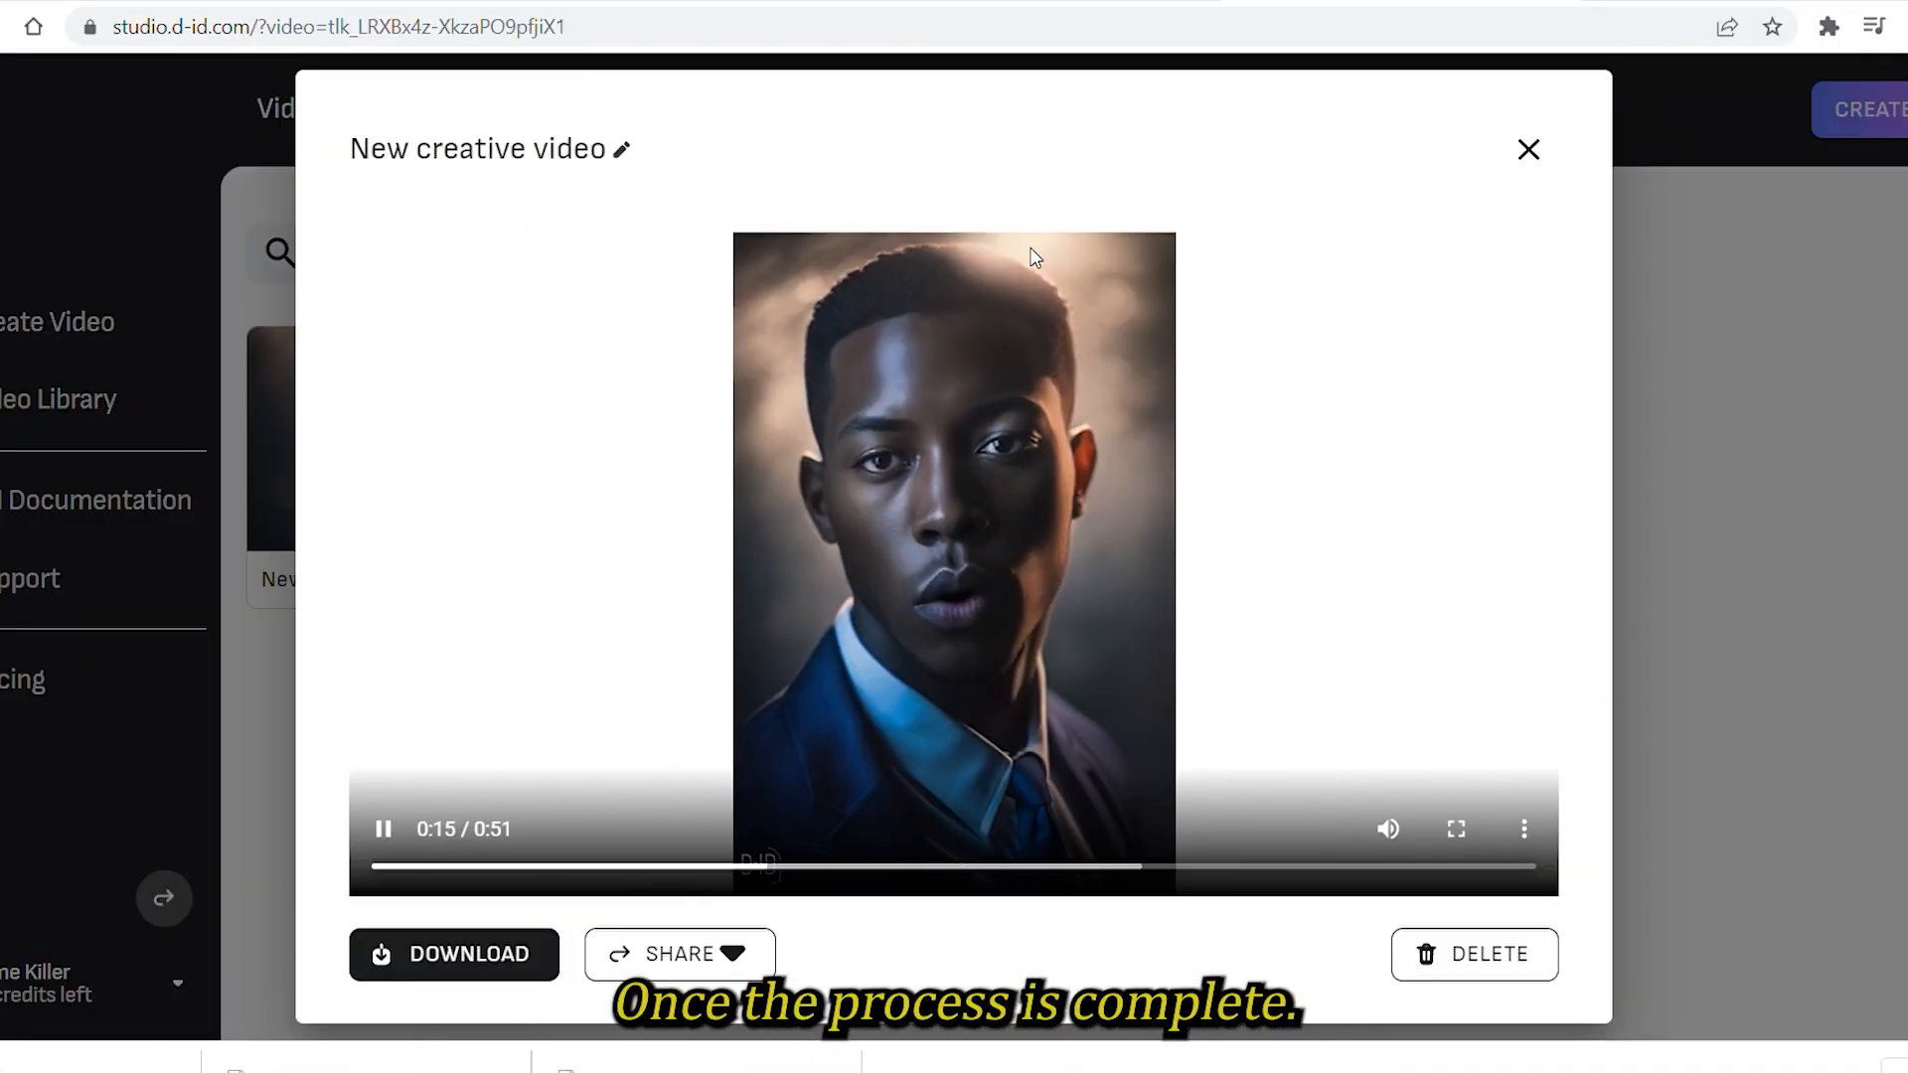